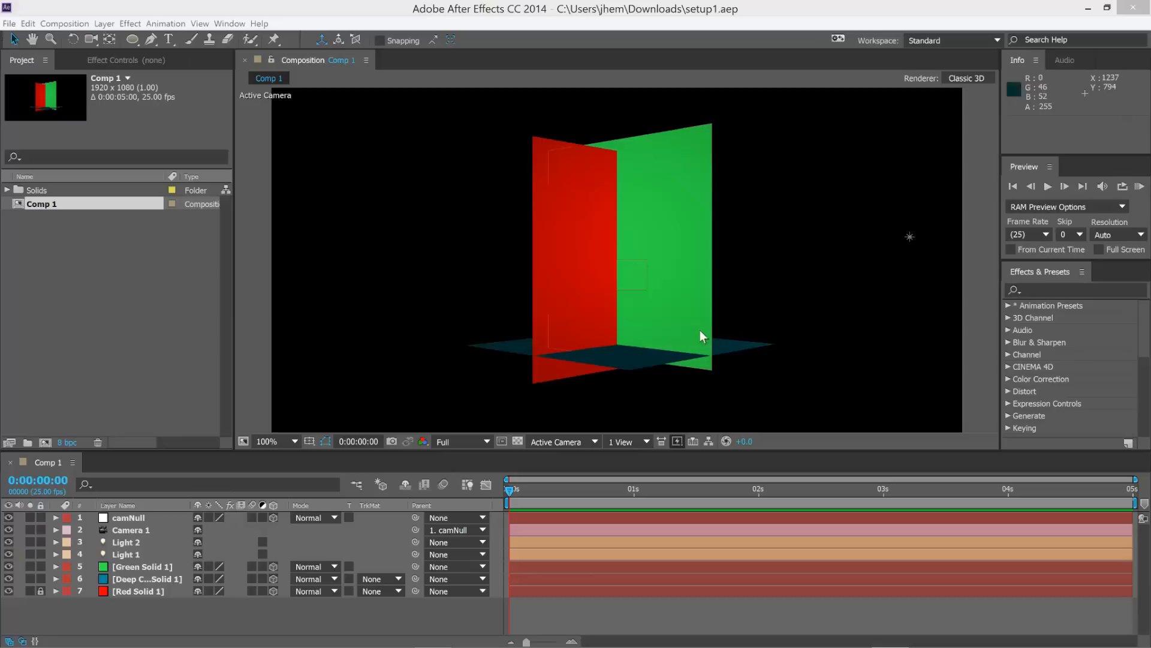
# - Select camNull and scrub its Y Rotation to 1x+222° to view the solids from the other side
pyautogui.click(41, 592)
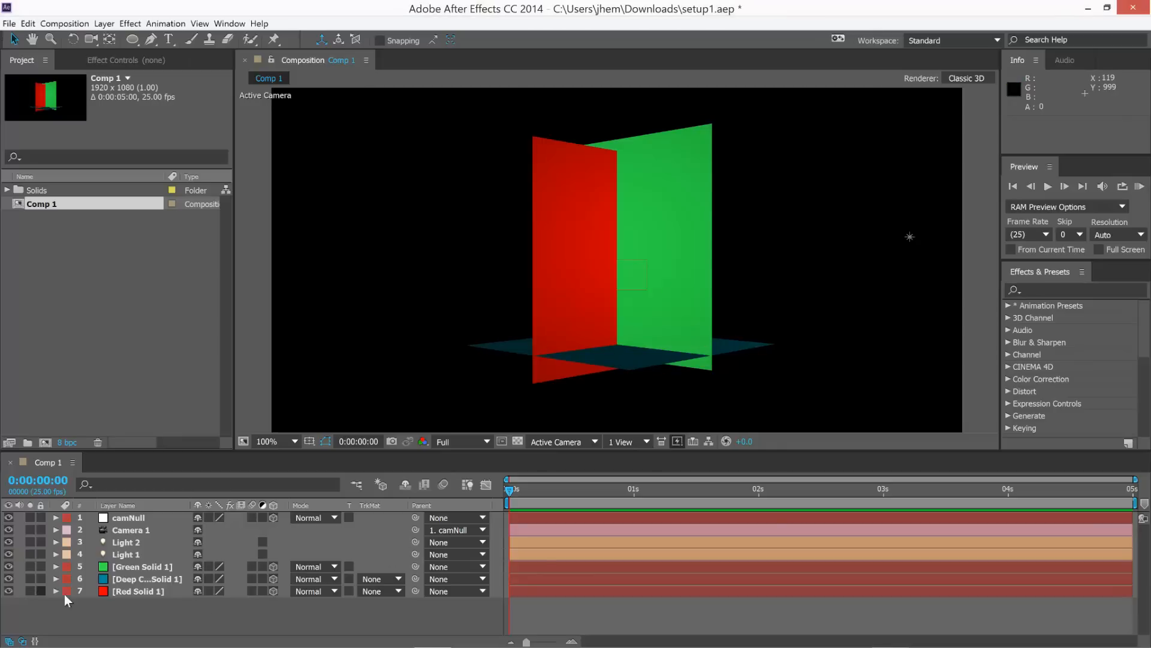
pyautogui.click(147, 578)
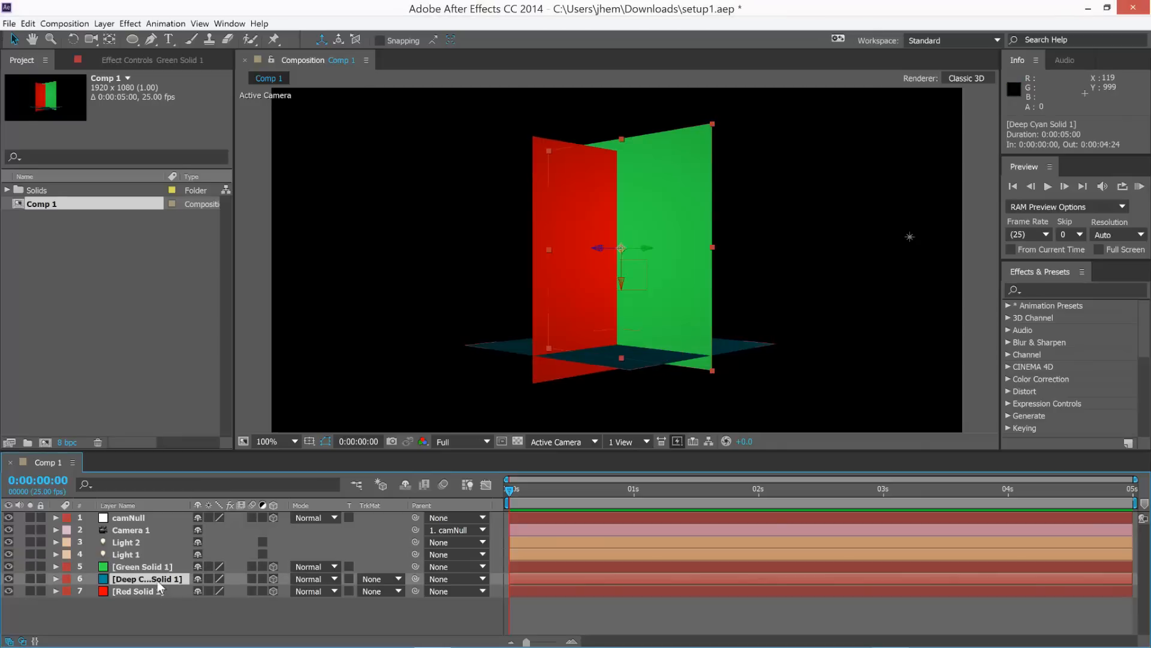
pyautogui.click(147, 578)
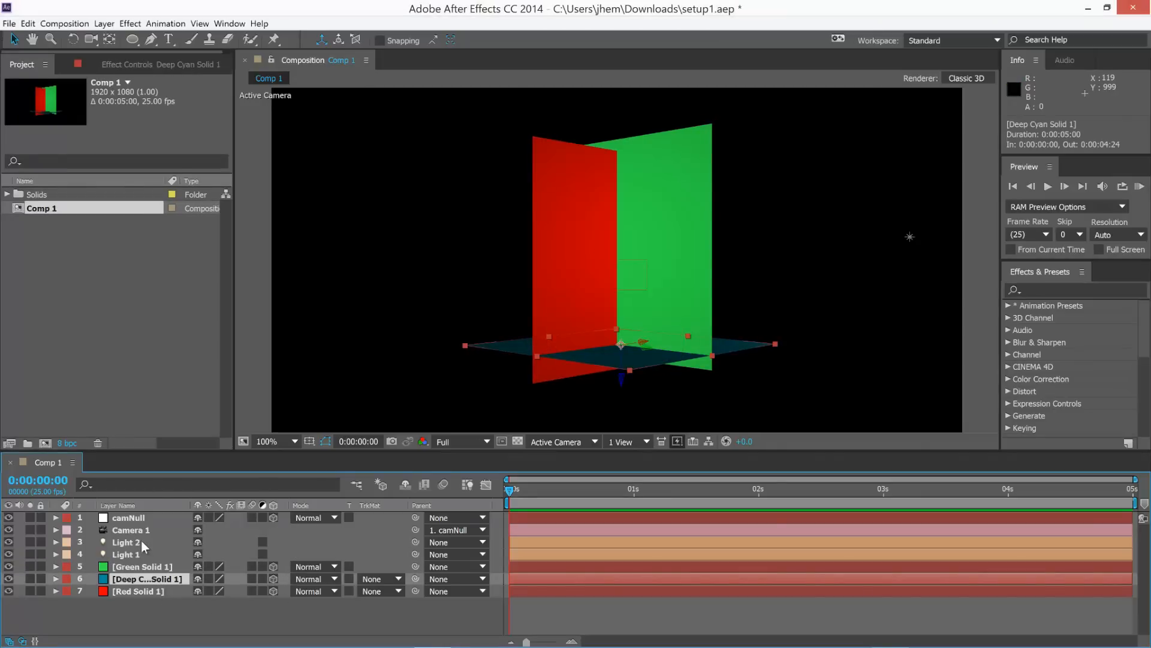
pyautogui.click(131, 529)
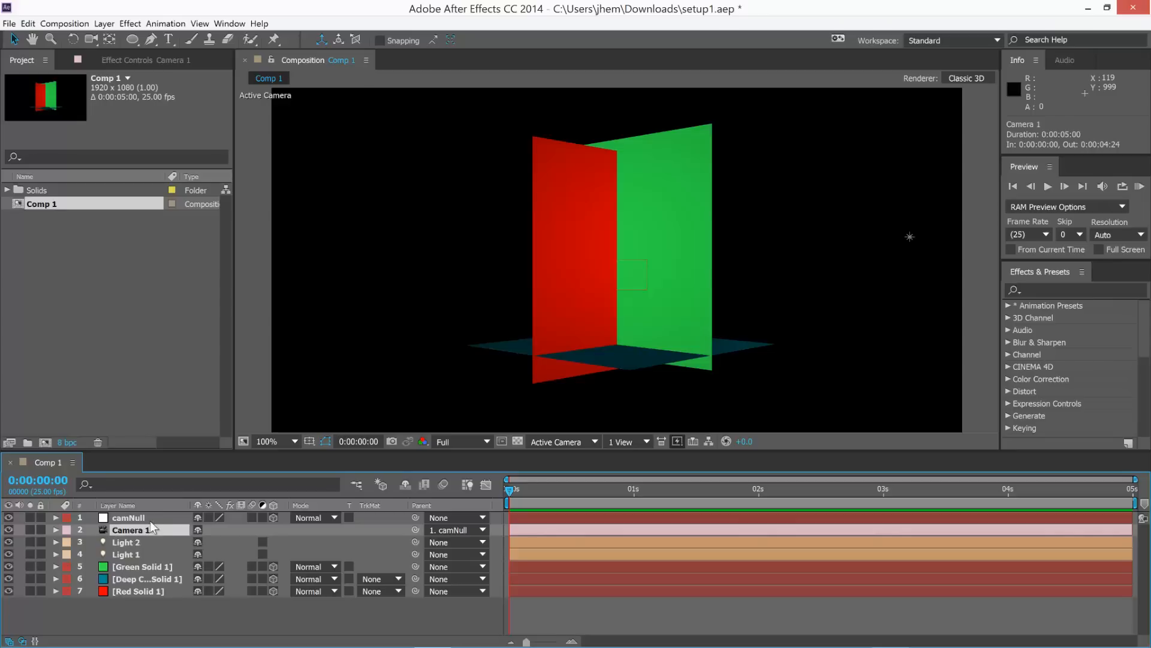
pyautogui.click(128, 518)
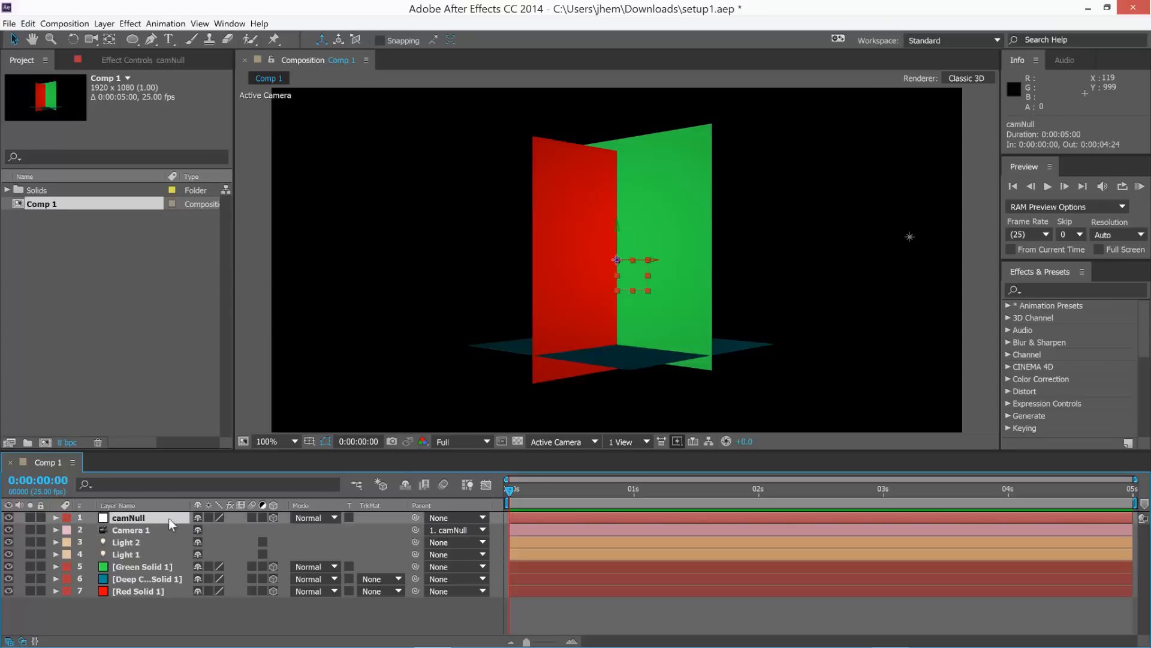
pyautogui.moveTo(146, 532)
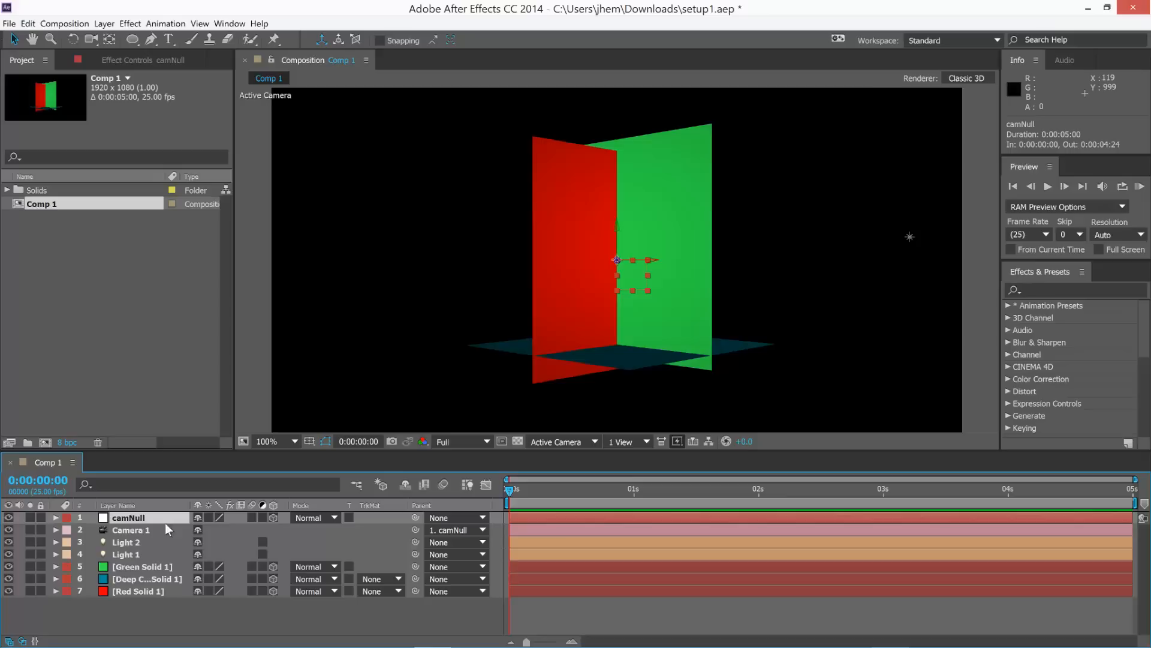
pyautogui.click(55, 517)
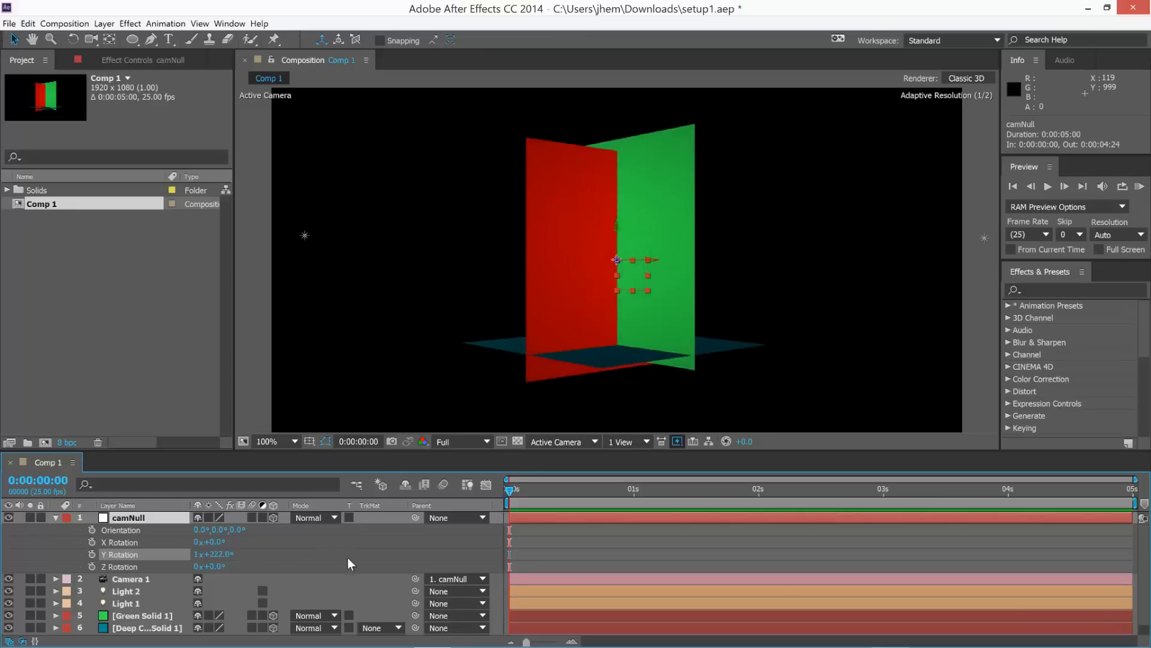
pyautogui.moveTo(535, 277)
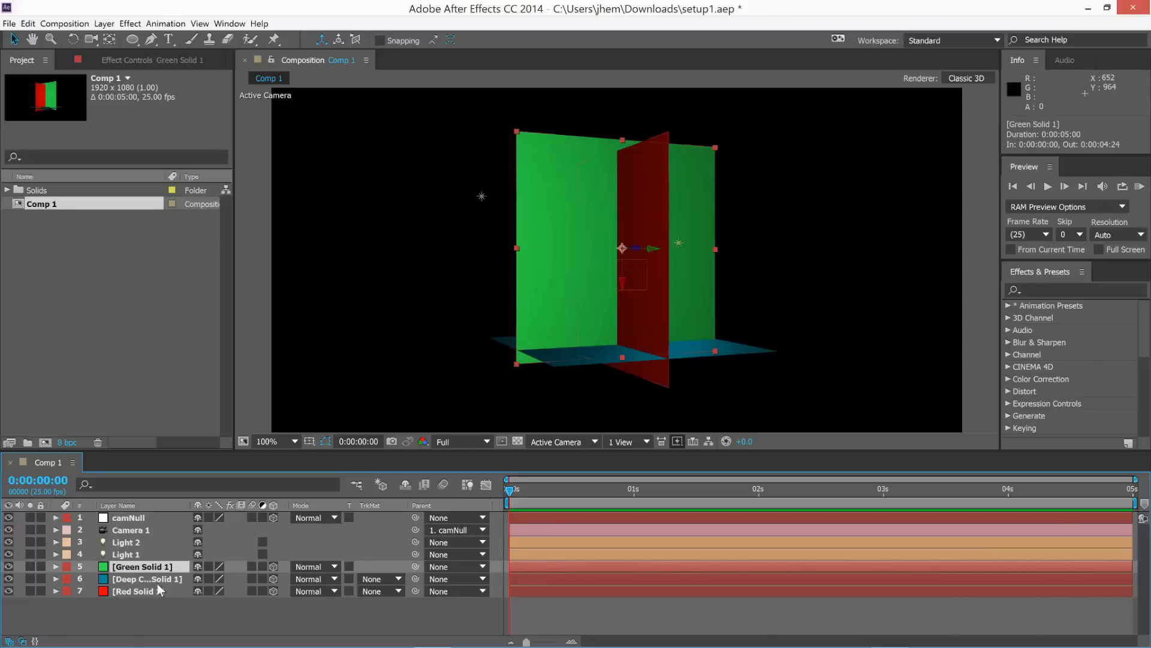
# - Pre-compose the green, cyan and red solids into Pre-comp 1 with Move all attributes kept
pyautogui.click(137, 592)
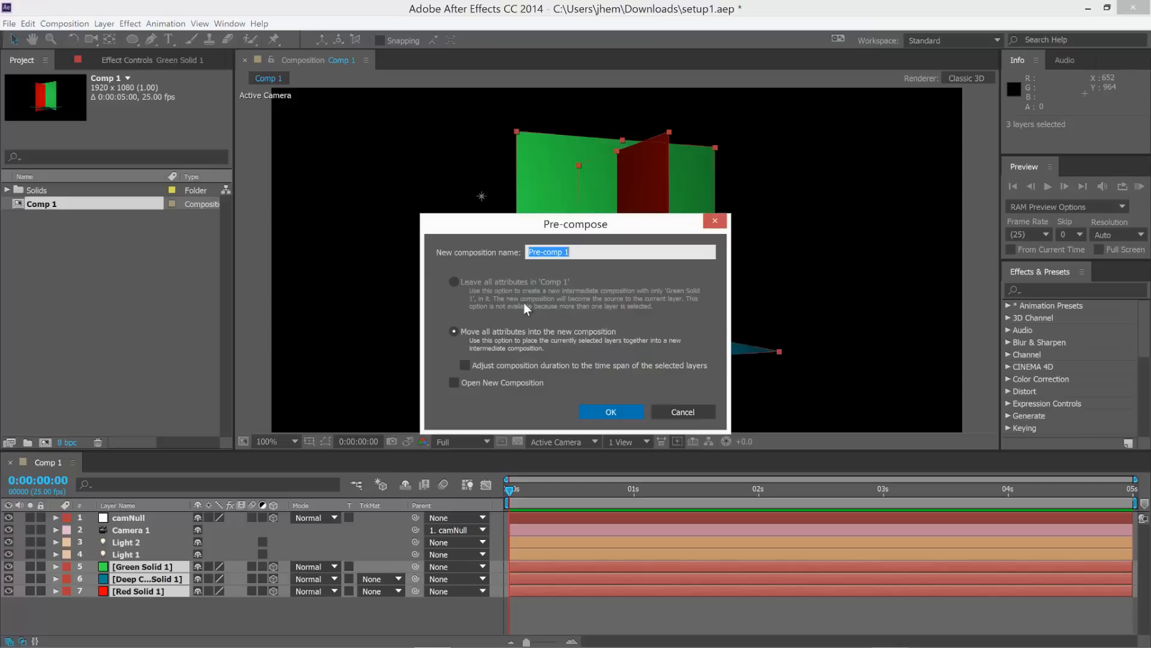
pyautogui.moveTo(553, 264)
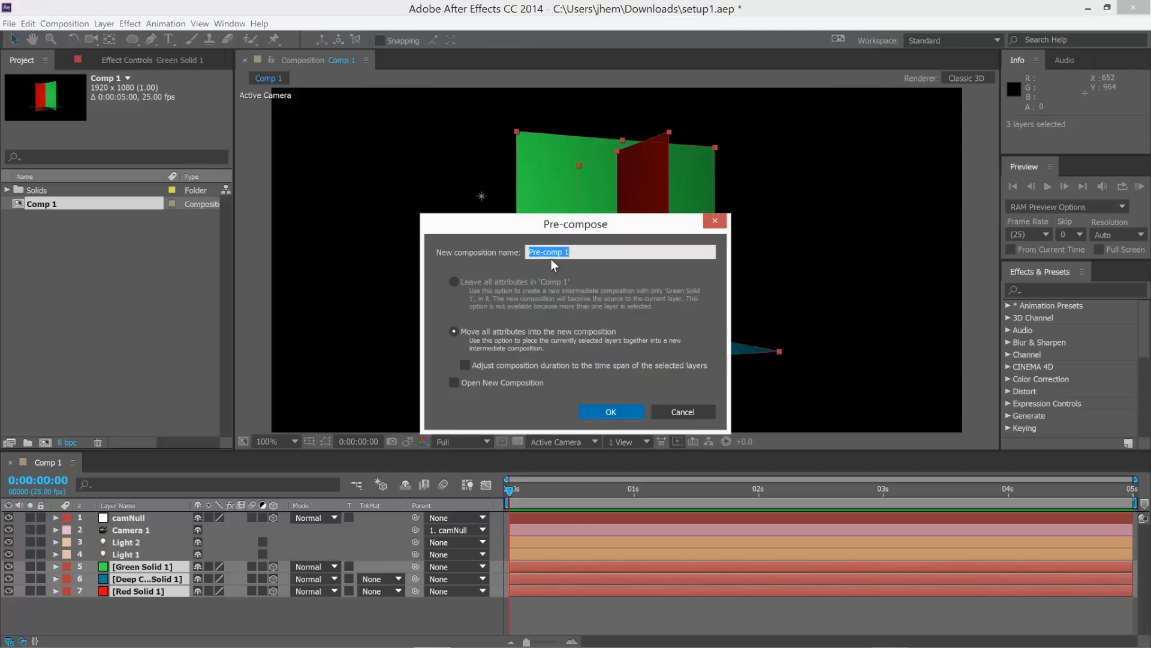
pyautogui.click(611, 411)
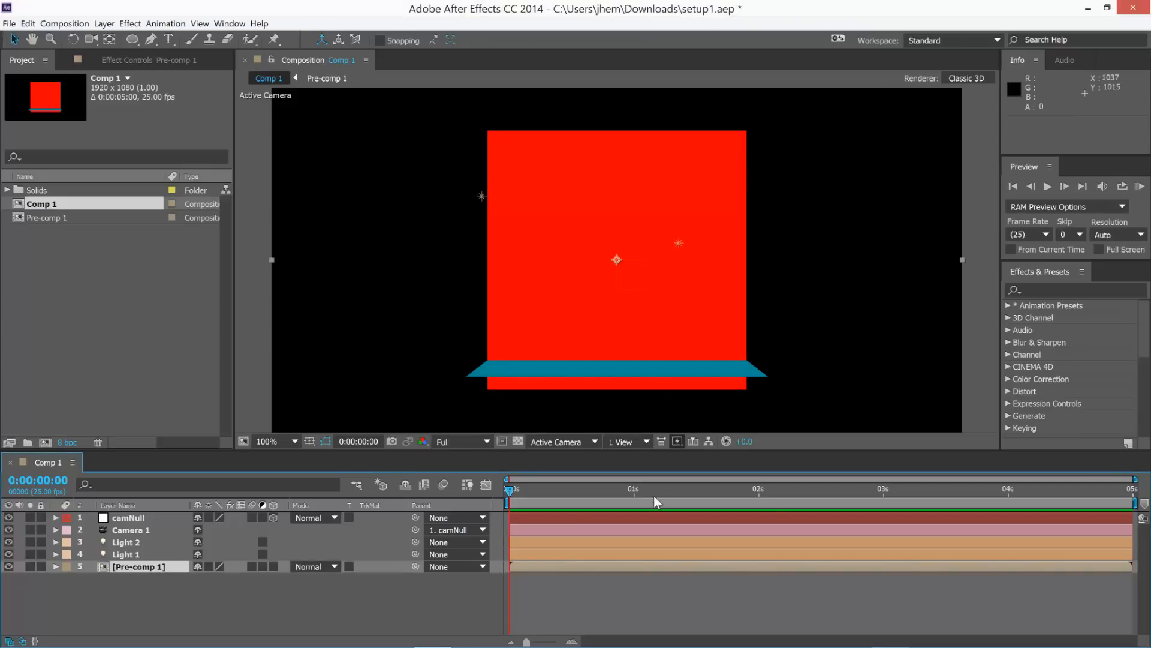
pyautogui.moveTo(577, 240)
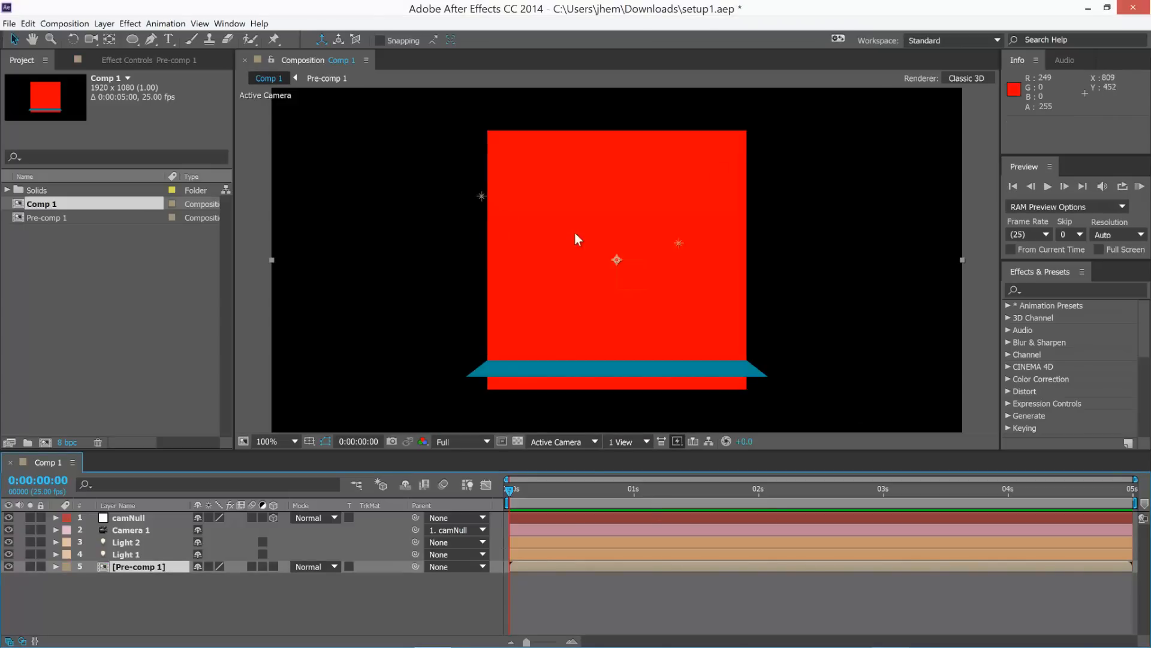
pyautogui.moveTo(415, 457)
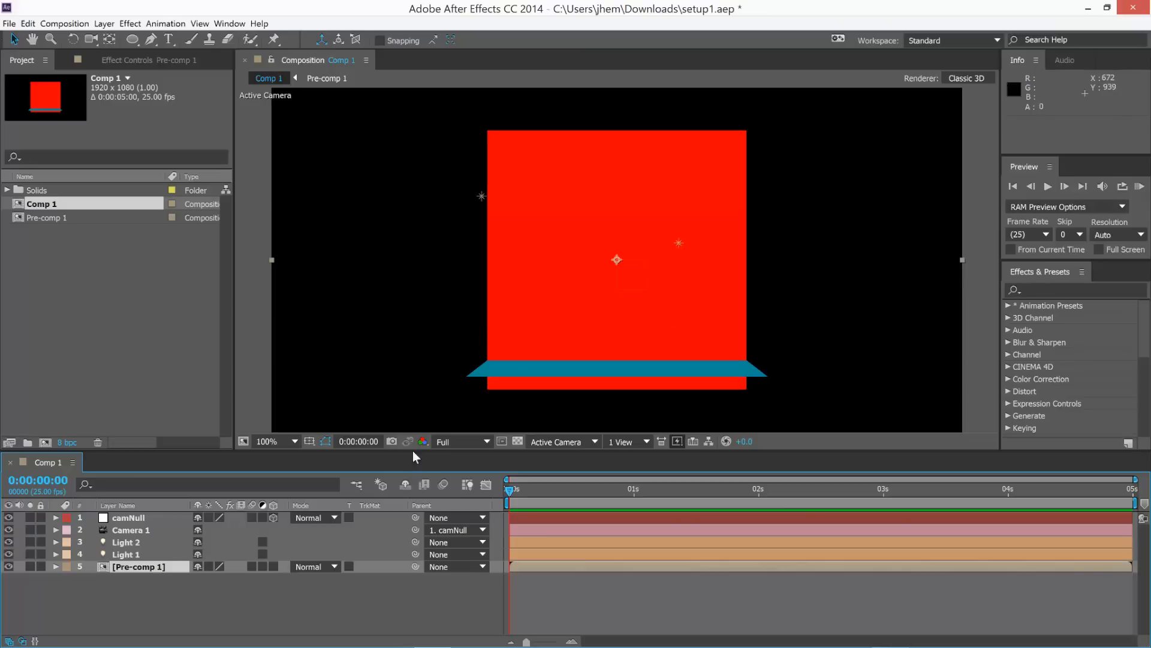
pyautogui.click(57, 517)
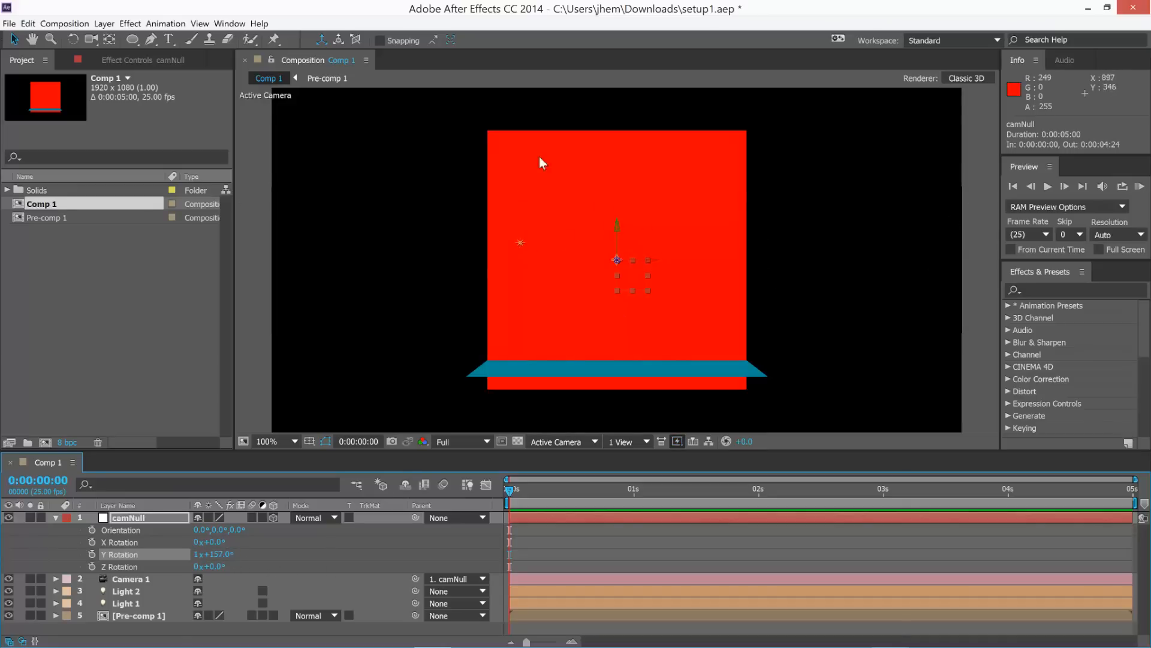
# - Check that Pre-comp 1 holds the three solids, then make Comp 1 active again
pyautogui.click(326, 78)
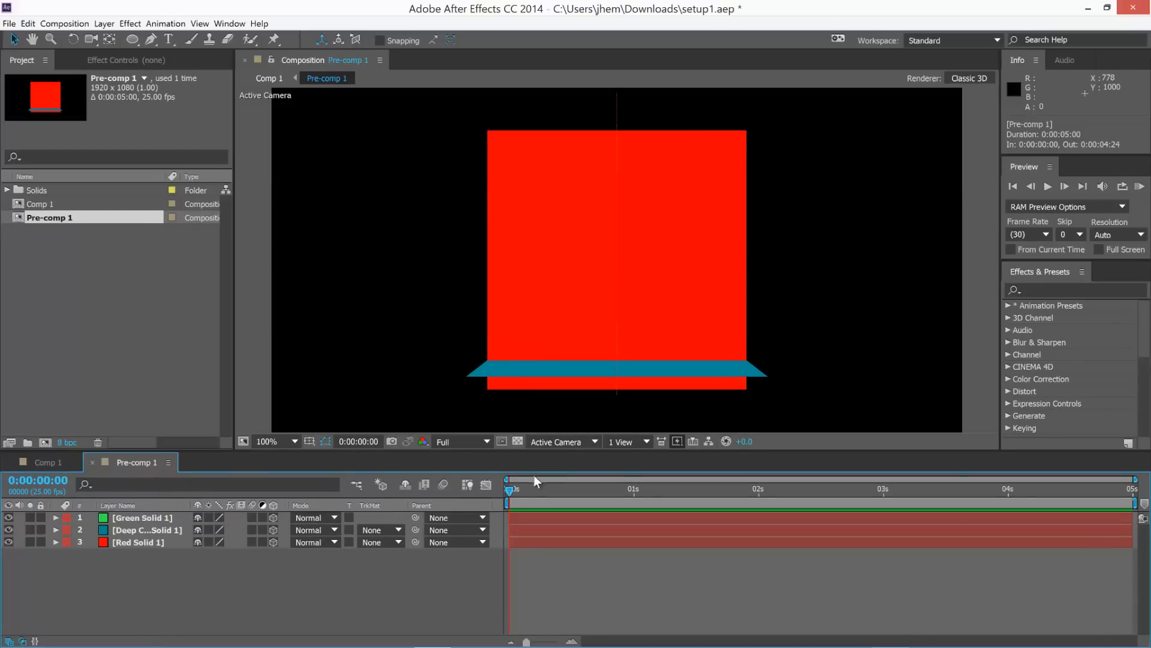
pyautogui.click(562, 441)
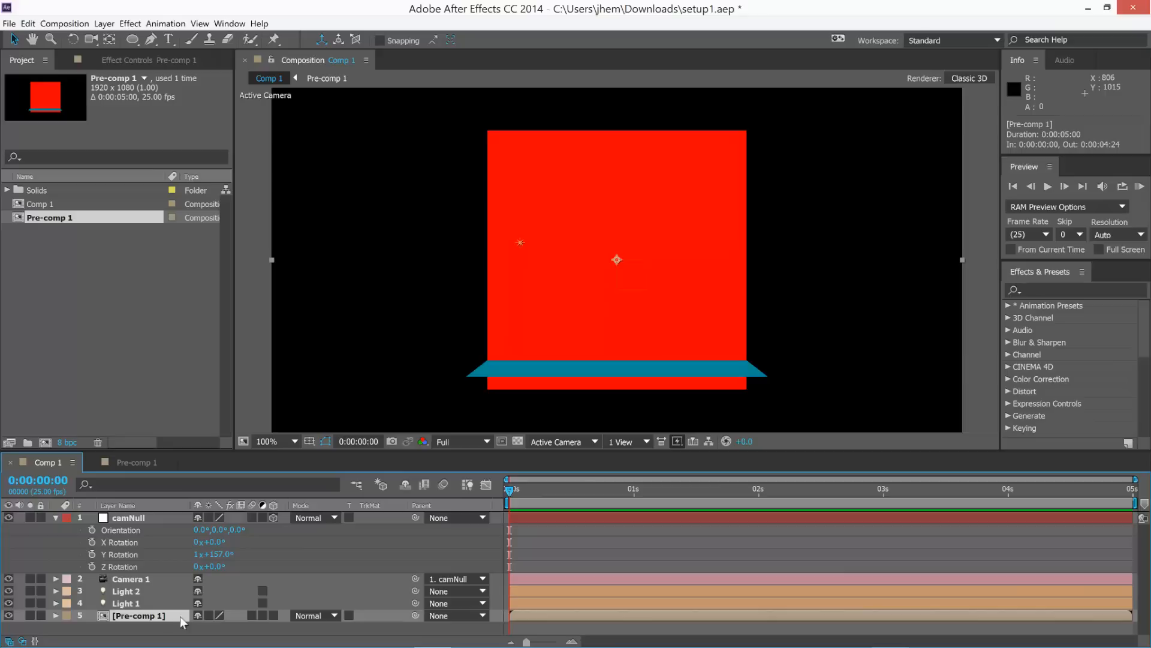
pyautogui.moveTo(583, 346)
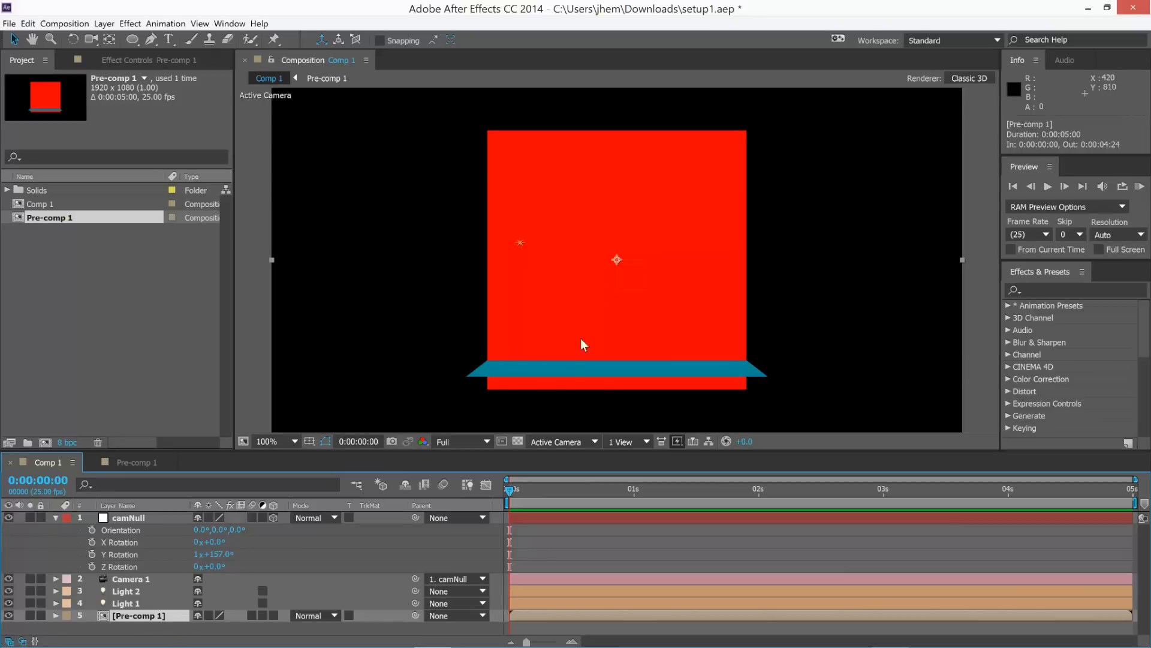
pyautogui.moveTo(686, 292)
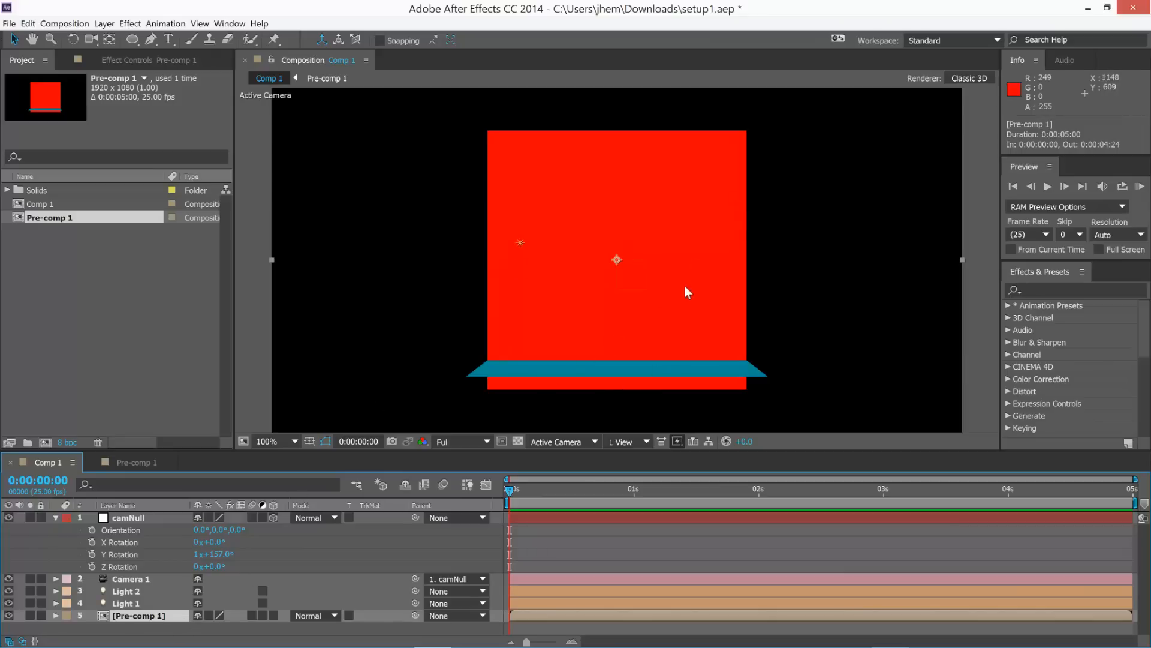
pyautogui.moveTo(609, 286)
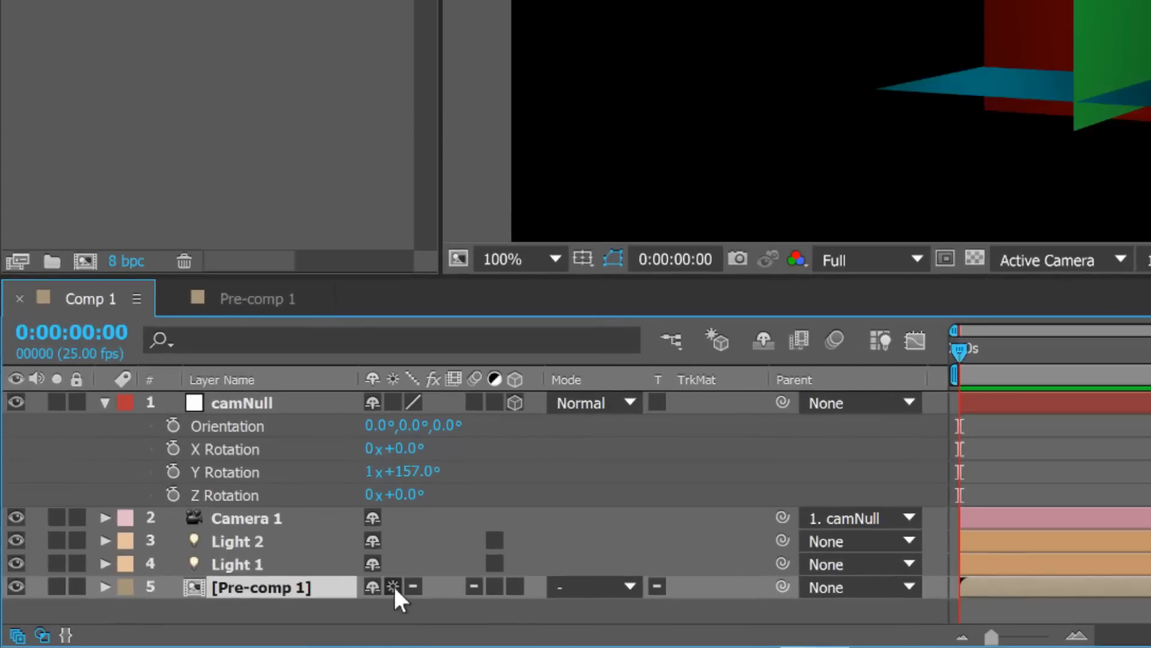
pyautogui.moveTo(394, 591)
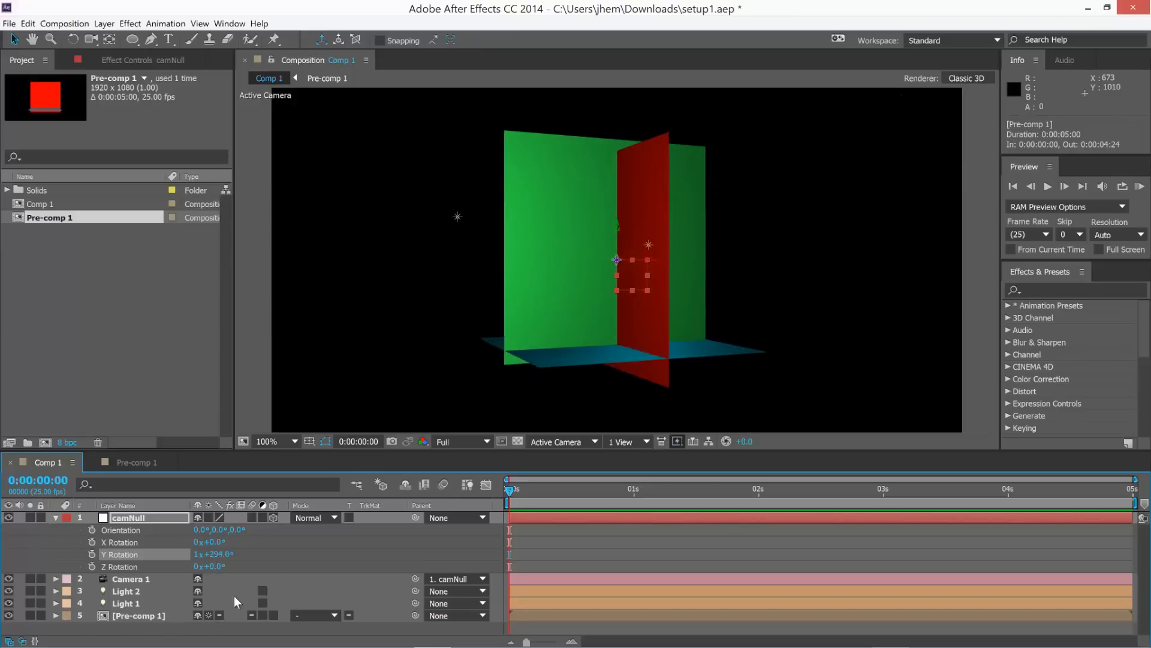
pyautogui.moveTo(139, 496)
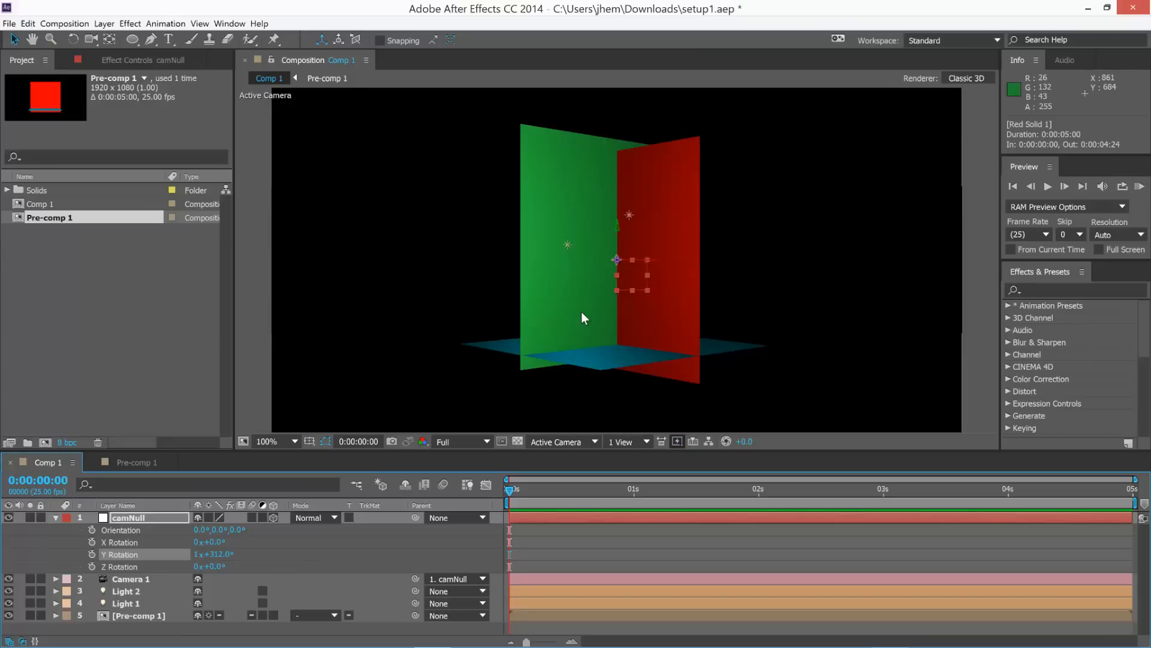
pyautogui.moveTo(138, 621)
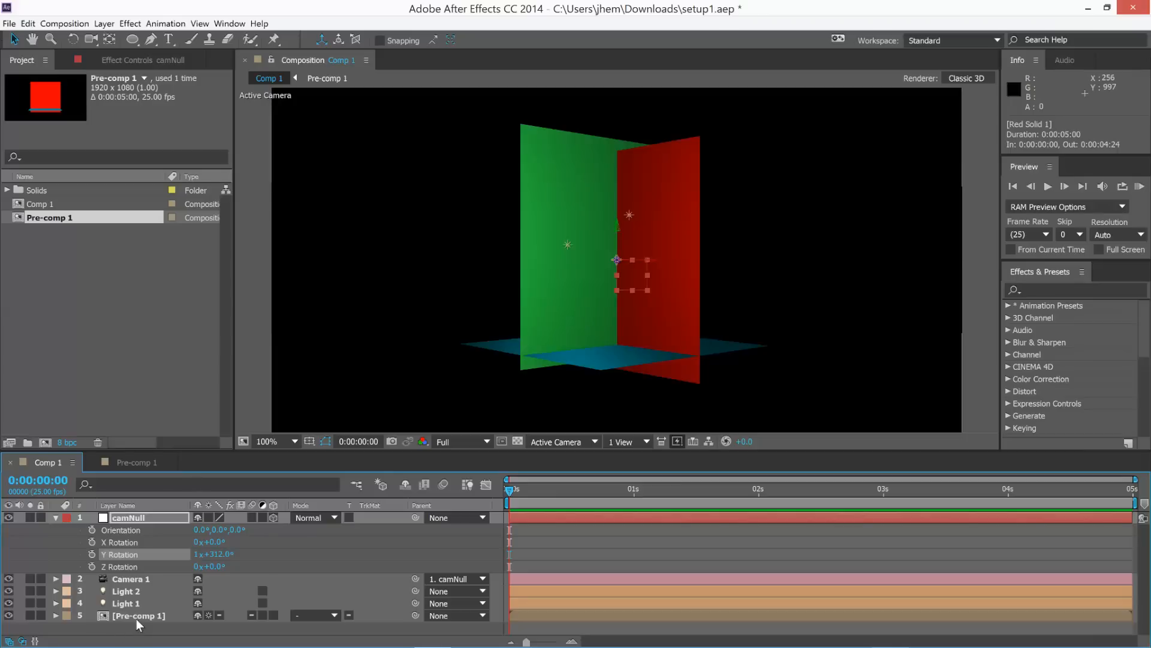
# - Inside Pre-comp 1, nest the solids into Pre-comp 2 and enable Collapse Transformations on it
pyautogui.doubleClick(139, 615)
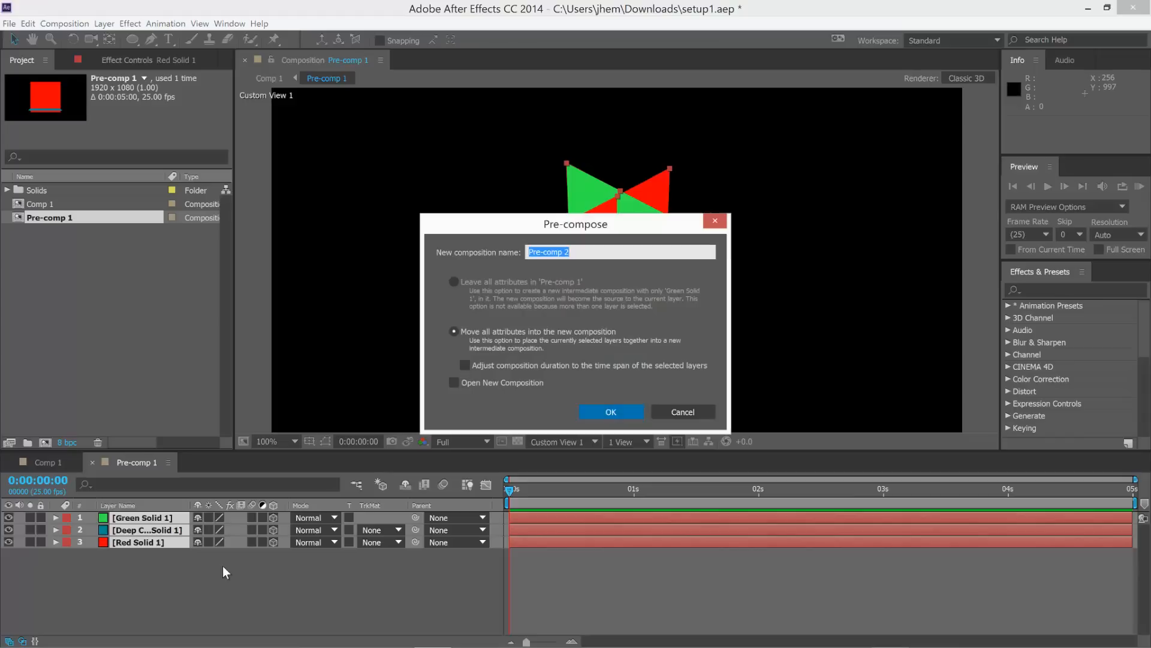
pyautogui.click(610, 411)
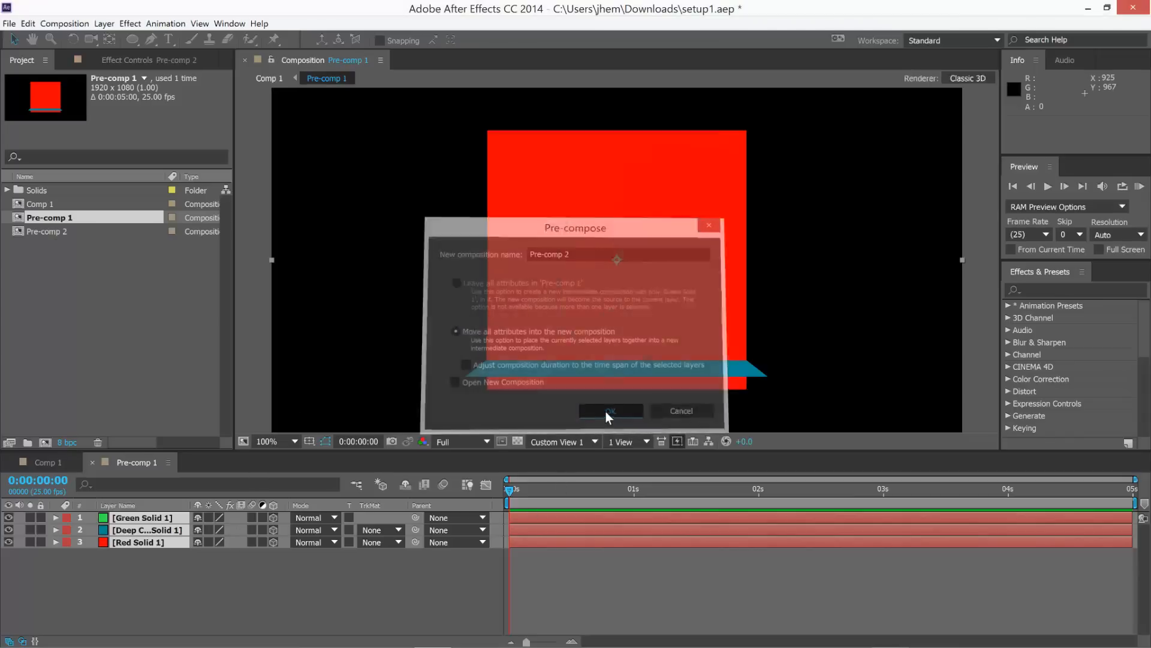
pyautogui.click(611, 410)
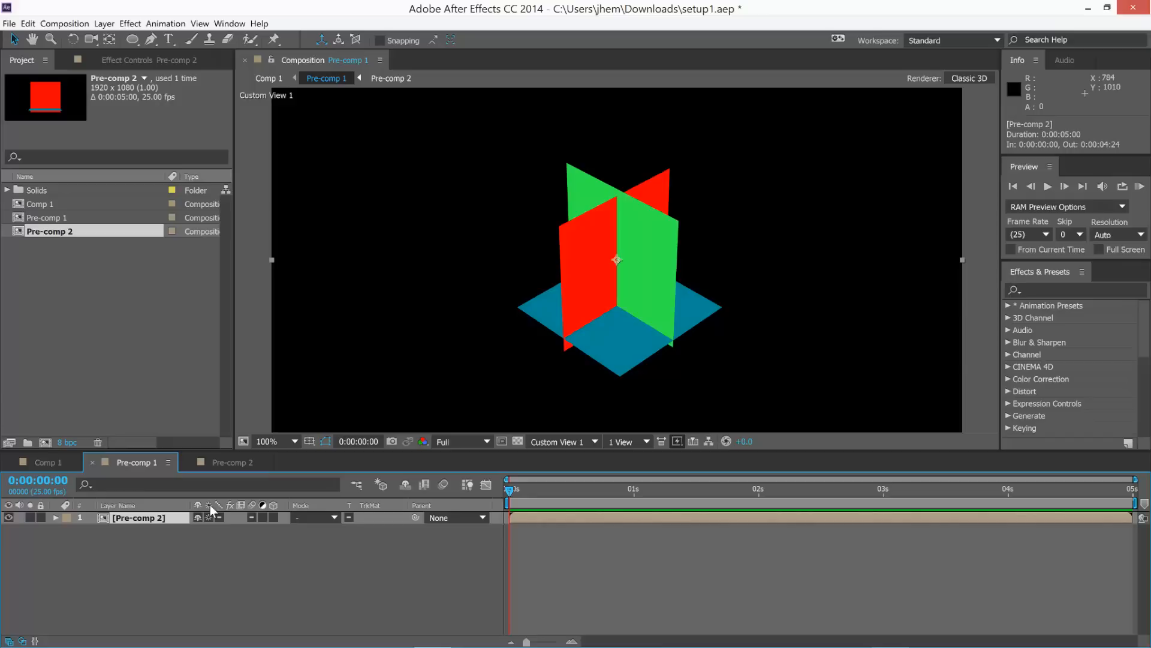
pyautogui.click(46, 461)
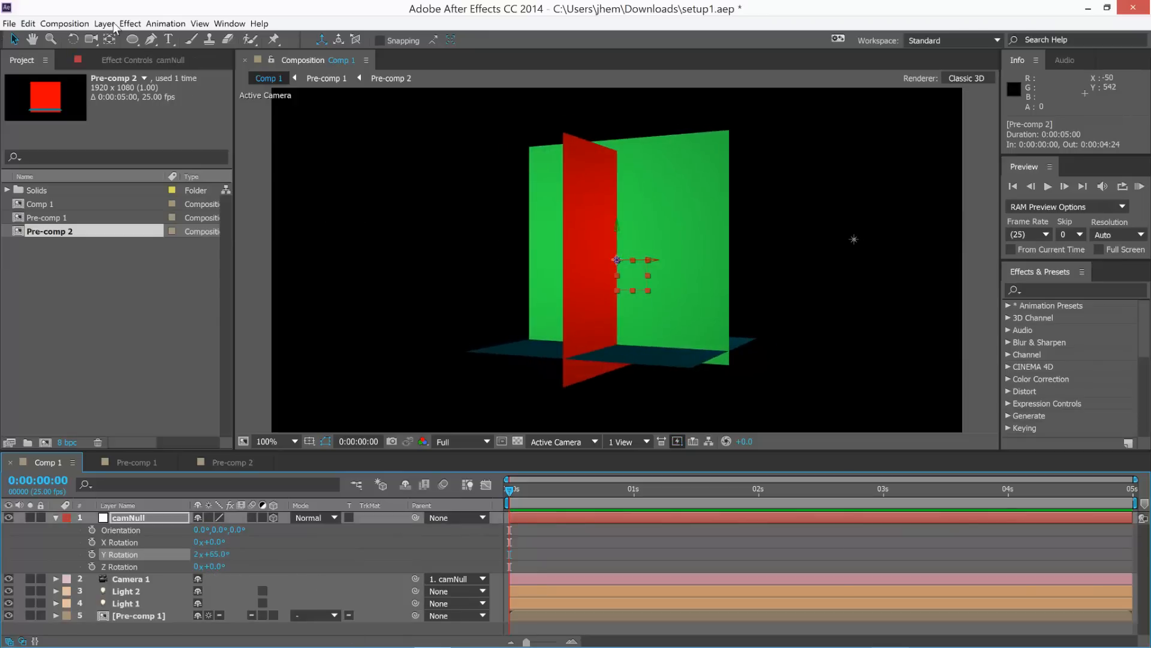
# - Create a Royal Blue 3D solid in Comp 1 at Z position -253 behind the red wall
pyautogui.click(103, 23)
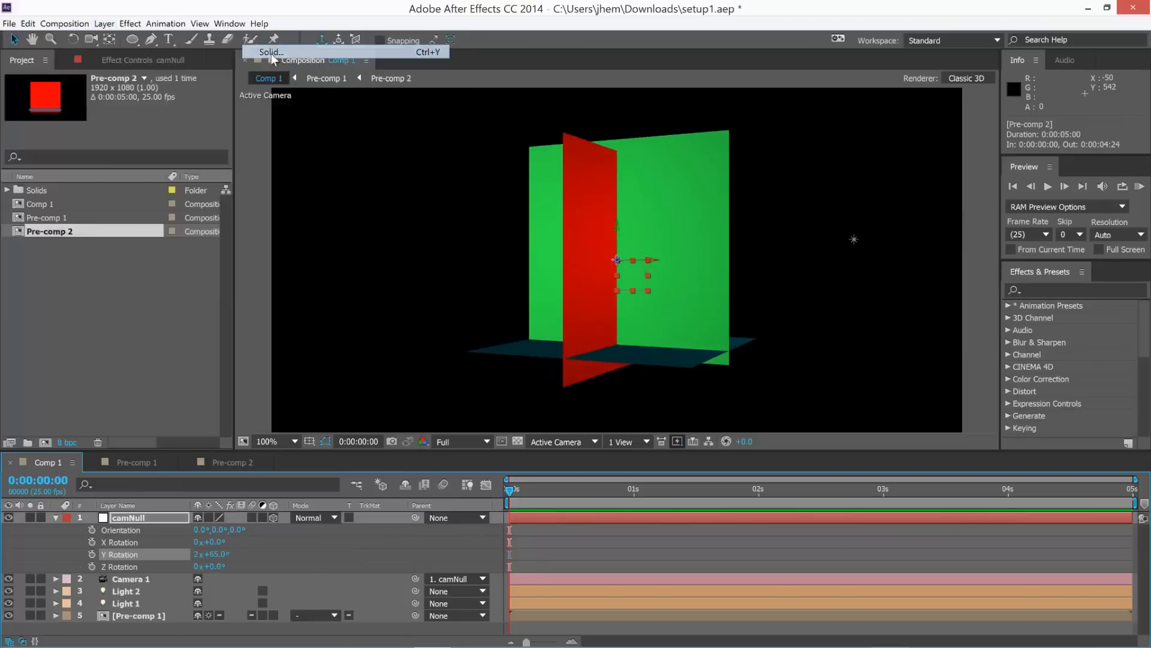
pyautogui.click(270, 52)
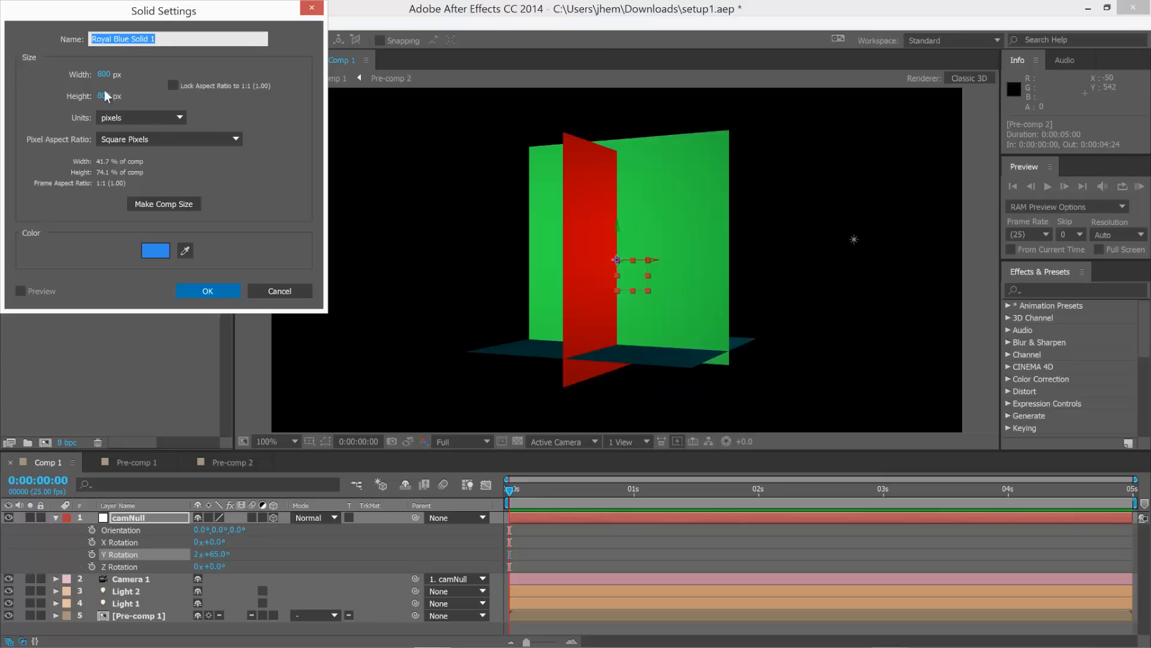
pyautogui.click(207, 290)
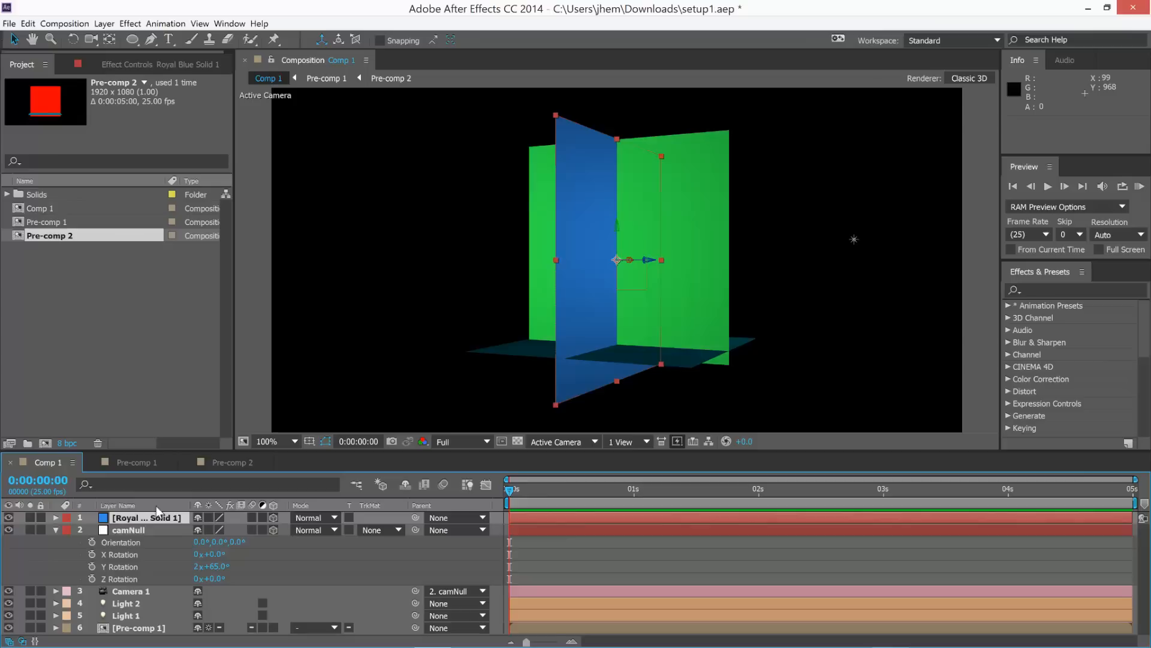
pyautogui.click(56, 529)
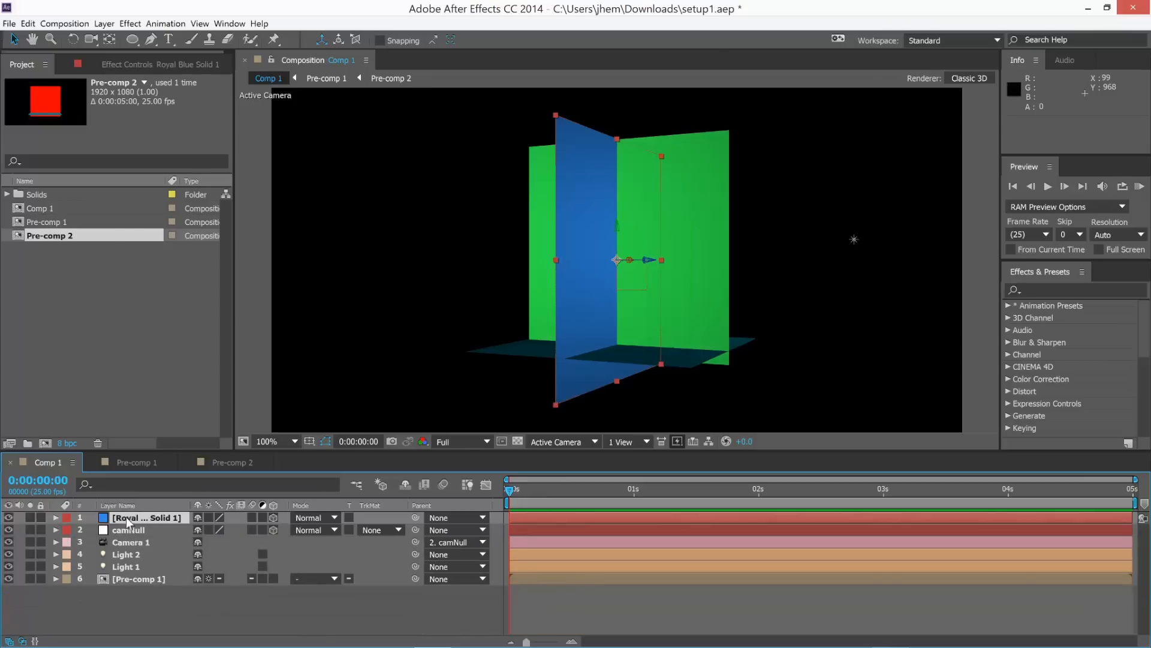
pyautogui.moveTo(652, 267)
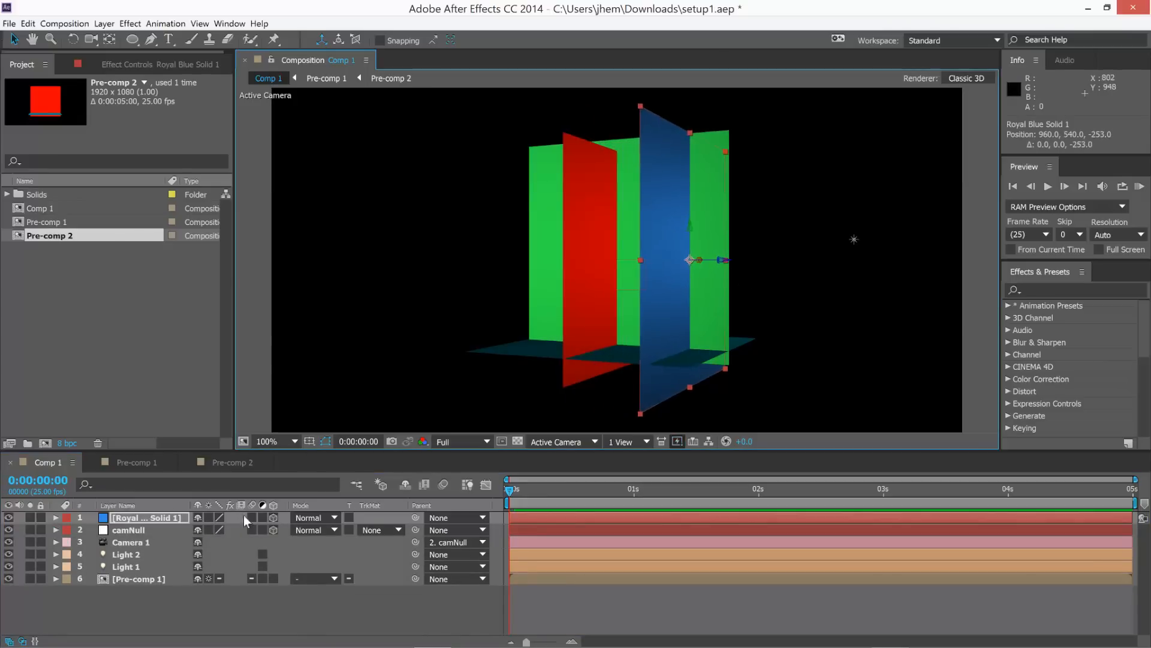
pyautogui.moveTo(336, 633)
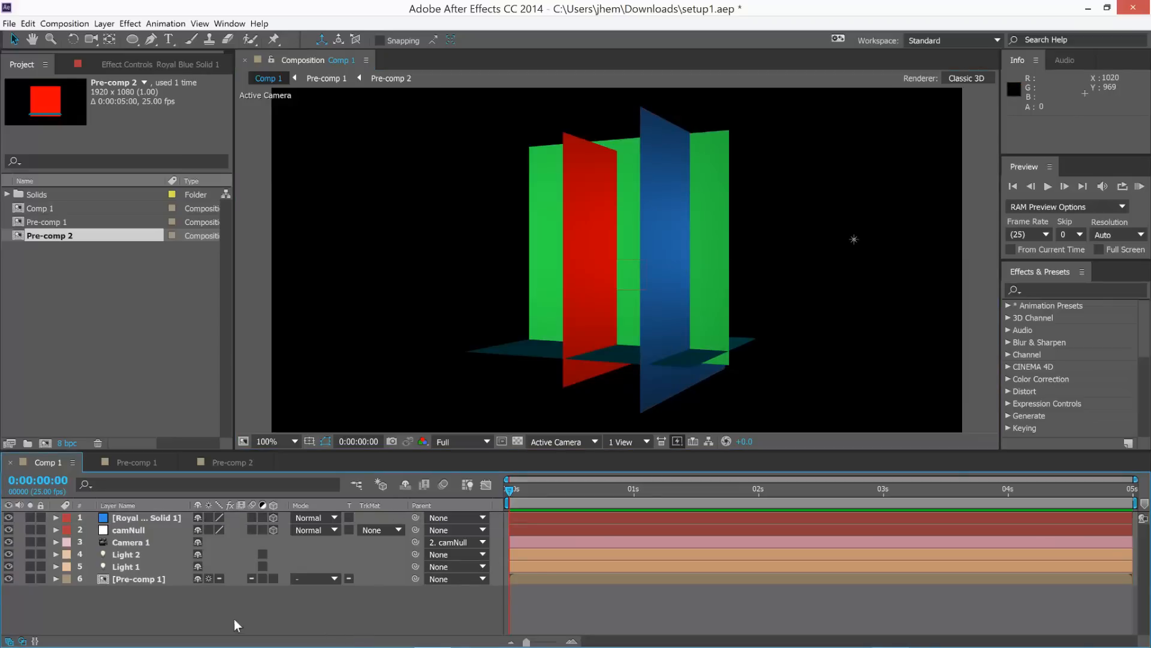
pyautogui.click(139, 578)
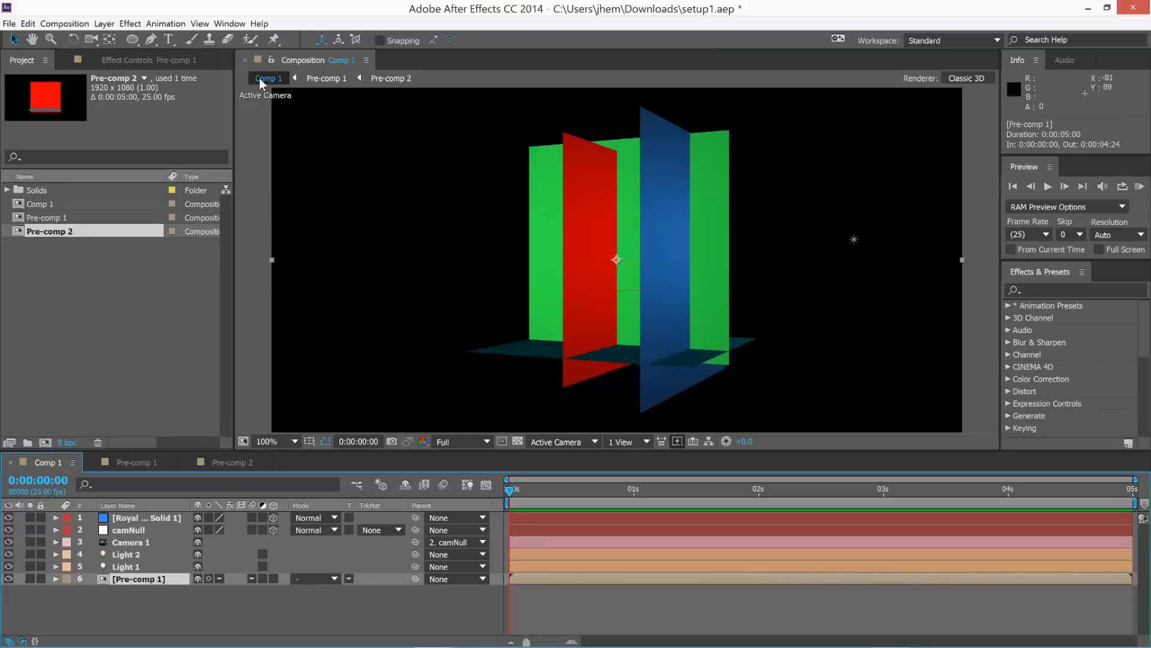
pyautogui.moveTo(153, 537)
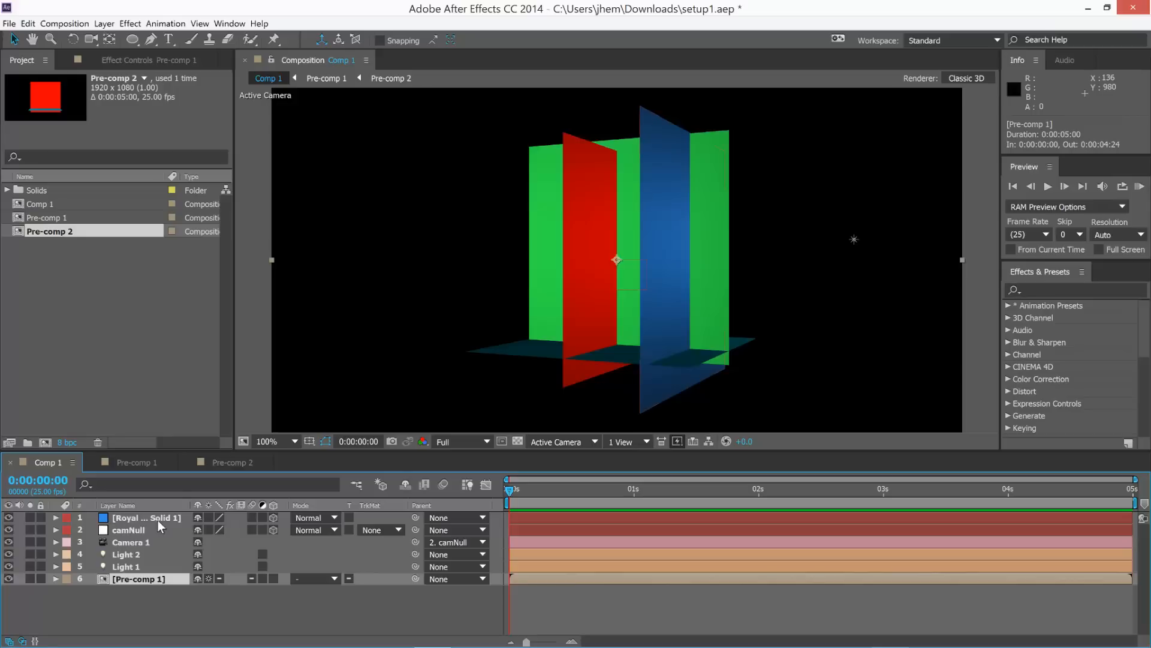
pyautogui.moveTo(151, 584)
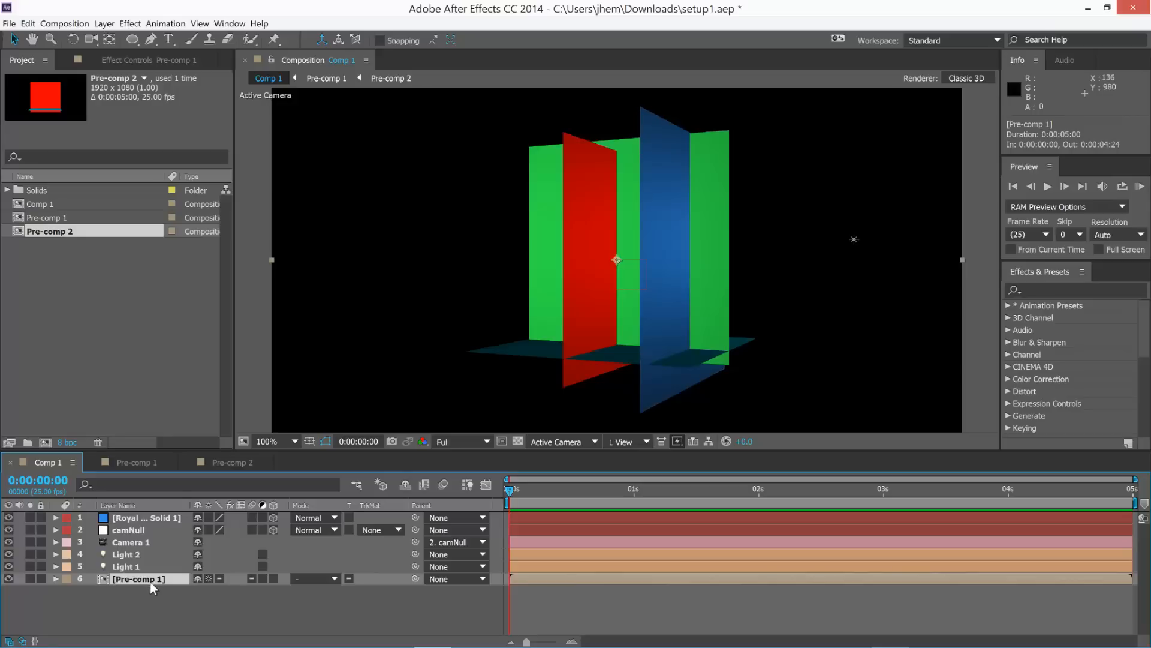
# - Add Fast Blur at zero blurriness to Pre-comp 1 and restack the blue solid directly above it
pyautogui.click(130, 22)
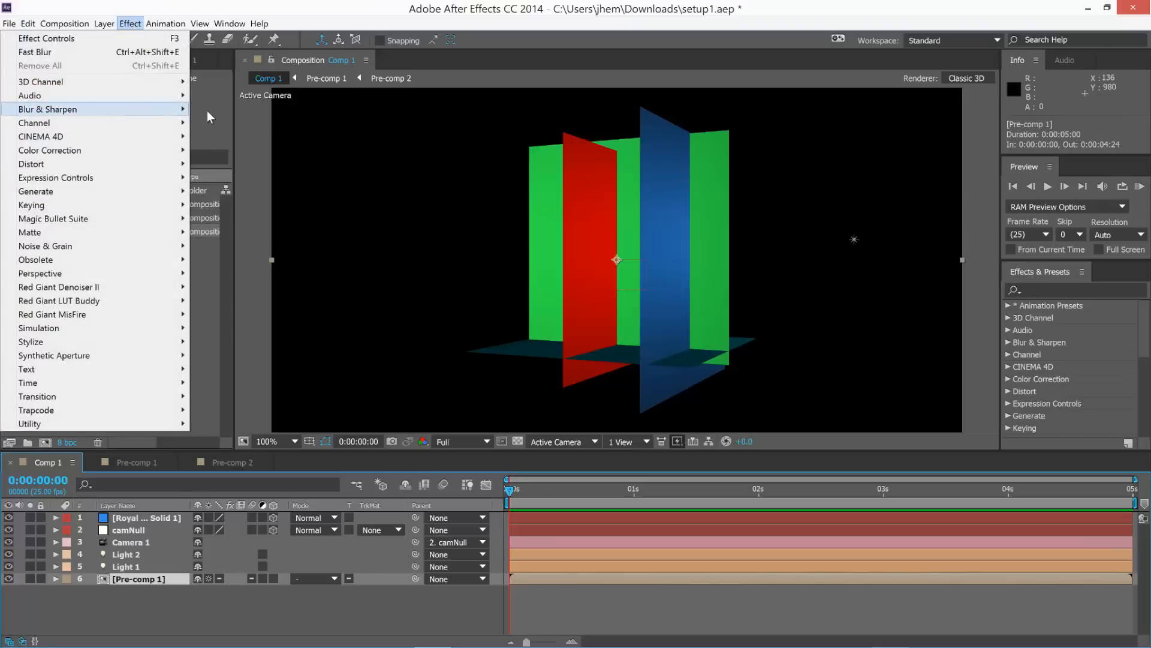
pyautogui.click(35, 52)
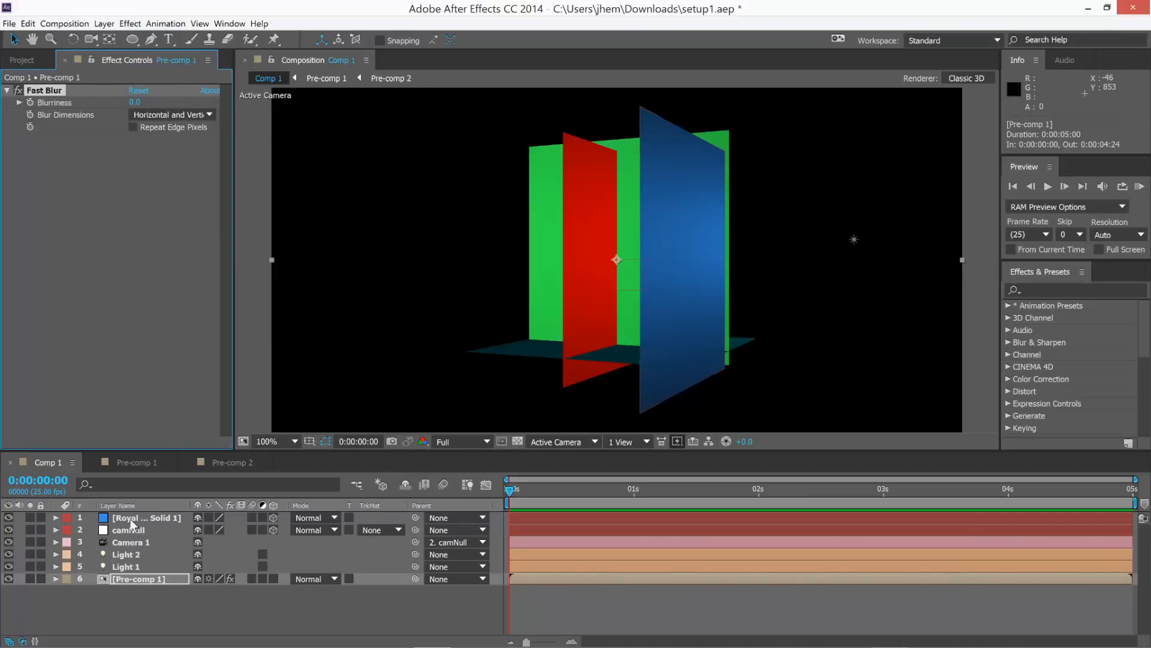
pyautogui.moveTo(245, 518)
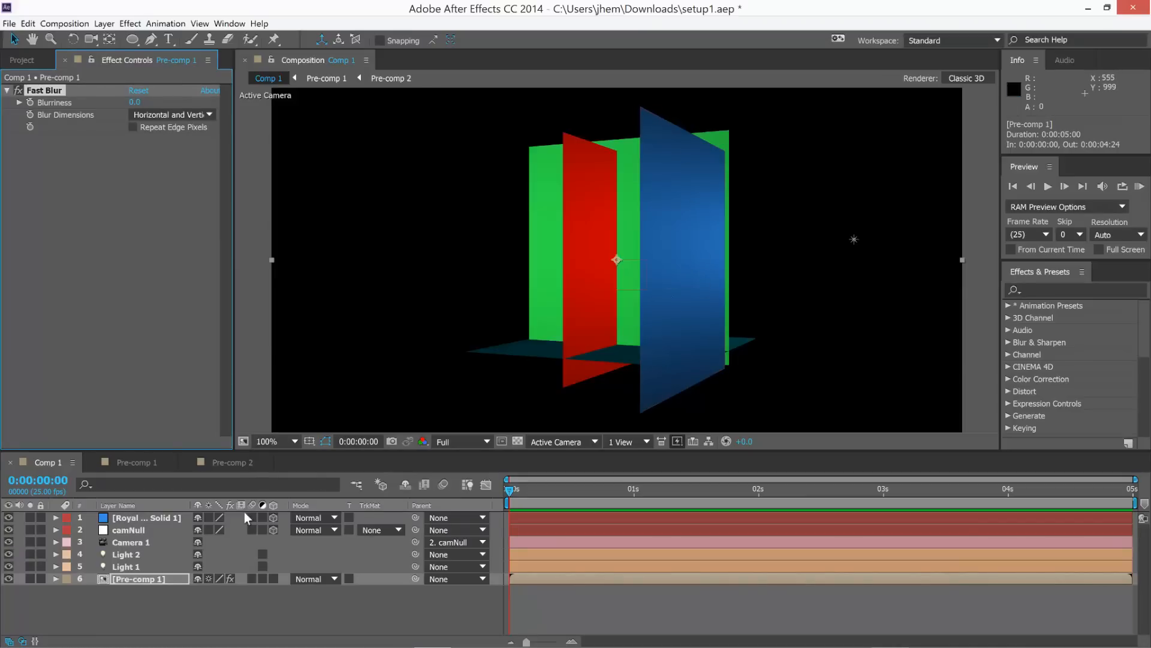
pyautogui.click(146, 518)
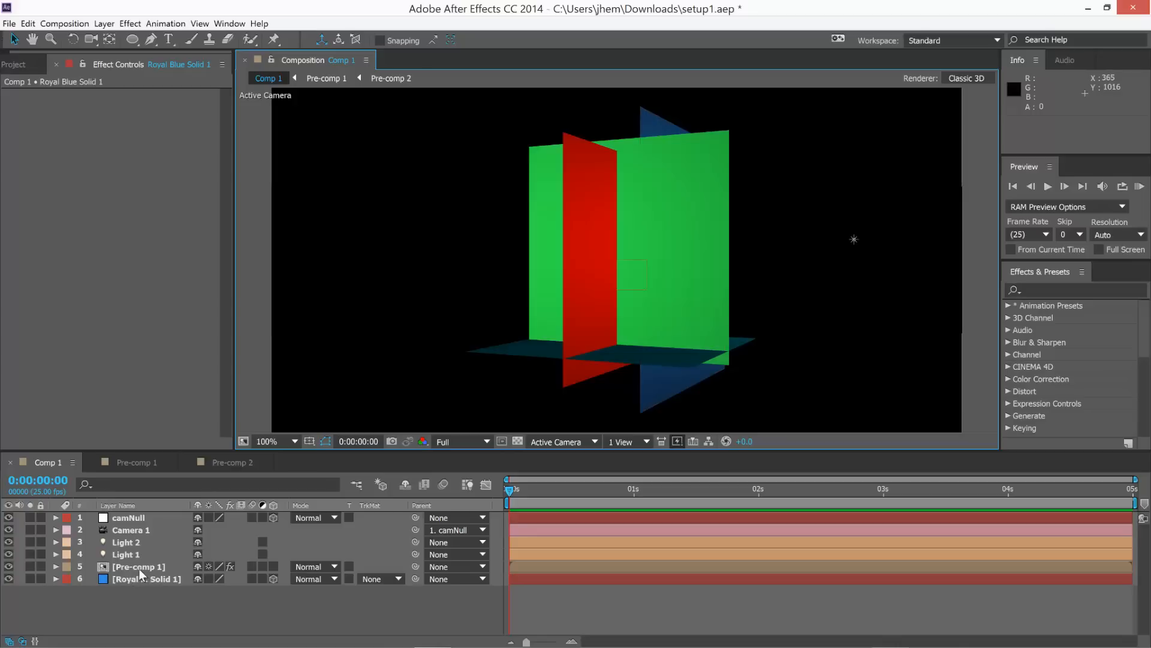
pyautogui.moveTo(688, 338)
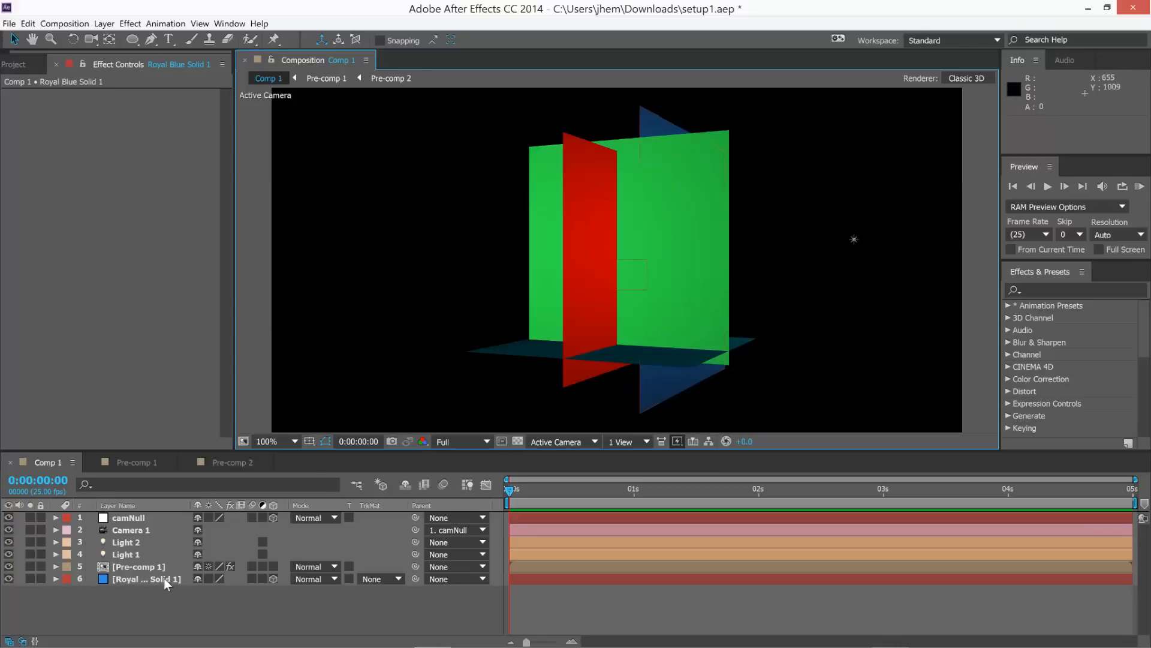
pyautogui.click(146, 578)
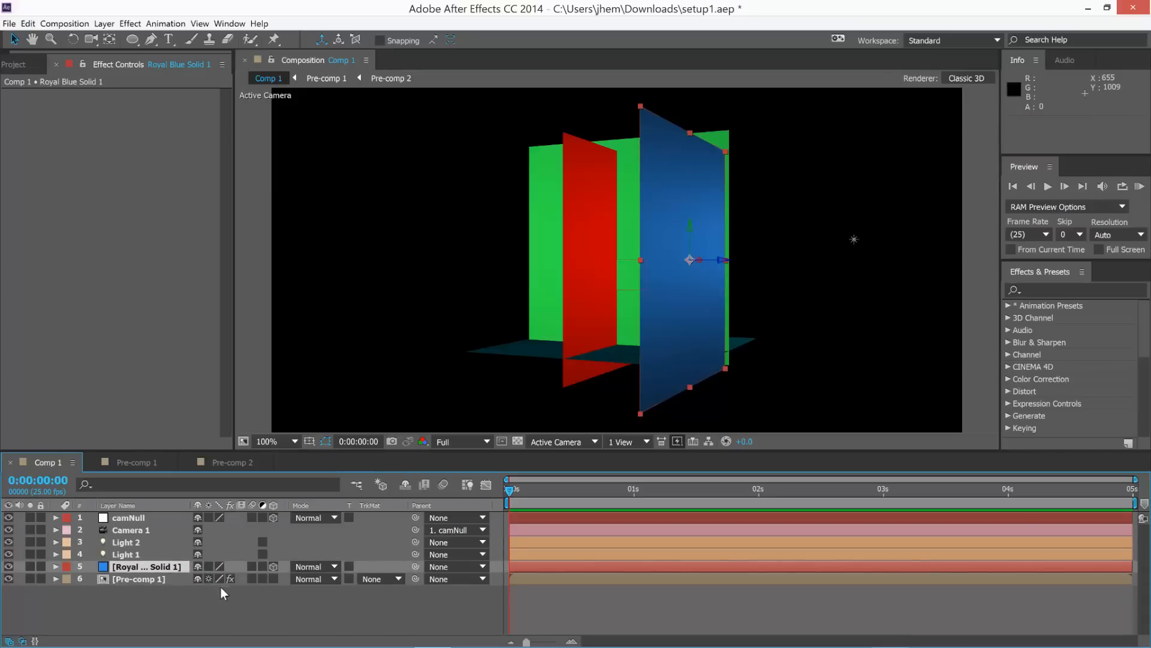
pyautogui.click(139, 578)
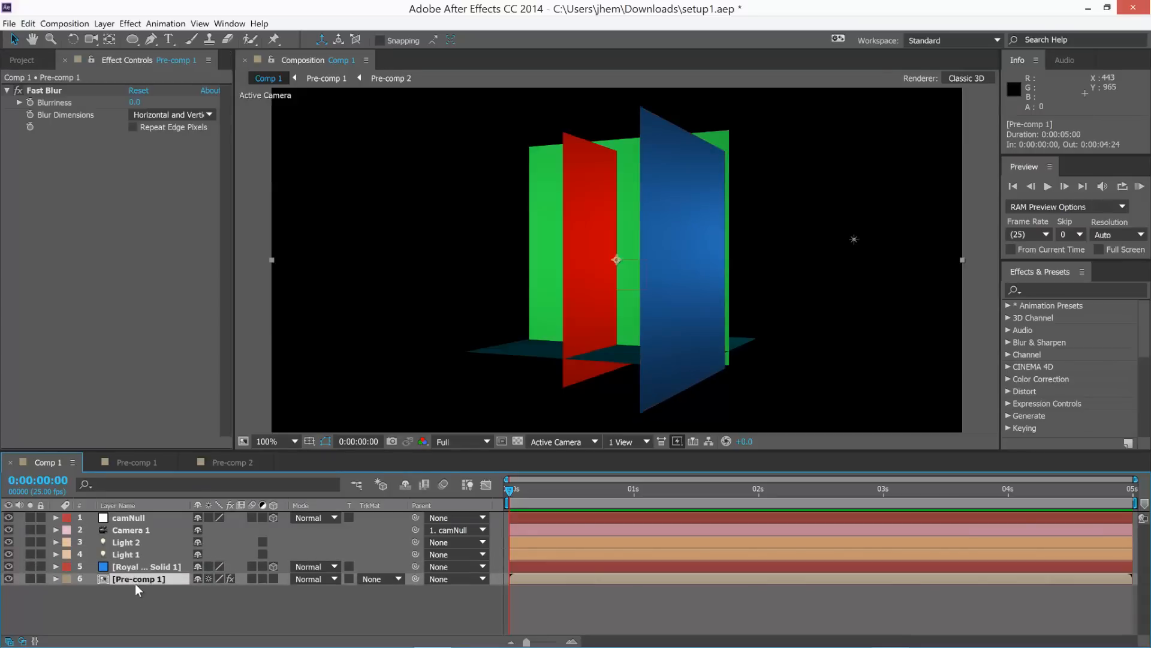
pyautogui.moveTo(87, 219)
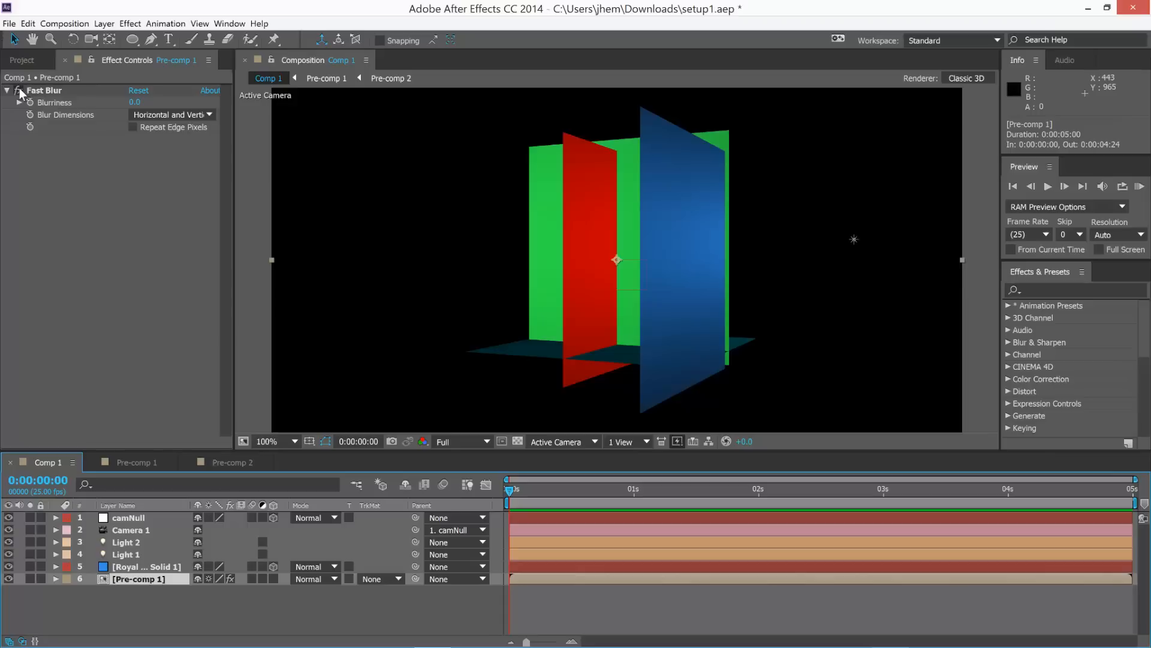
pyautogui.moveTo(629, 314)
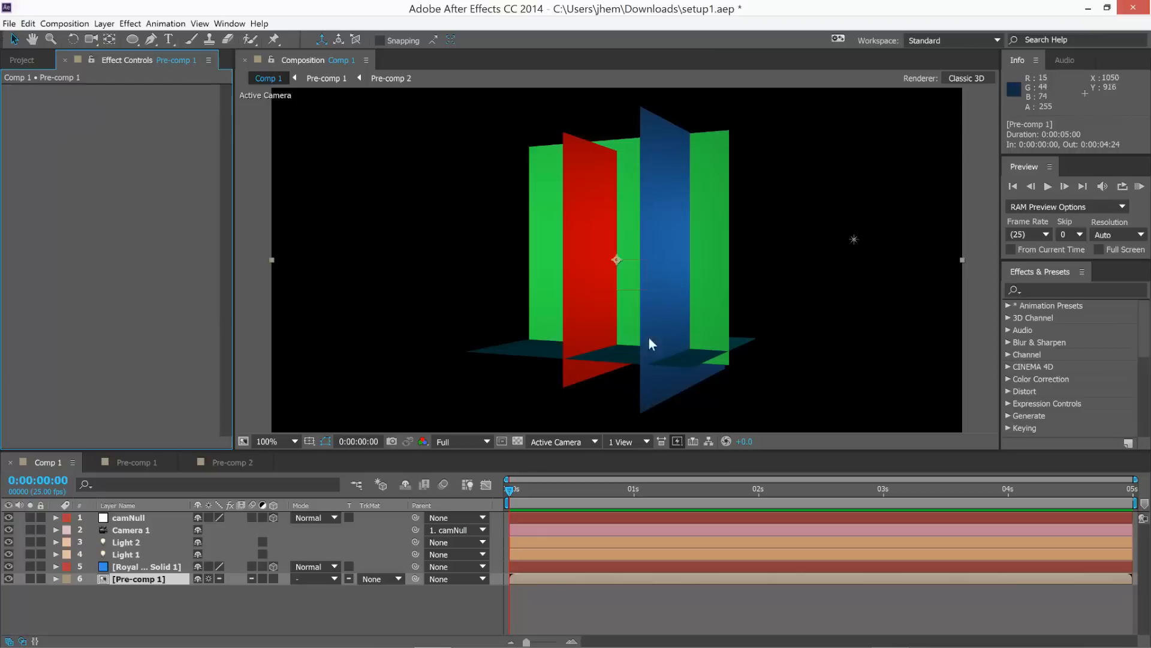
pyautogui.moveTo(662, 353)
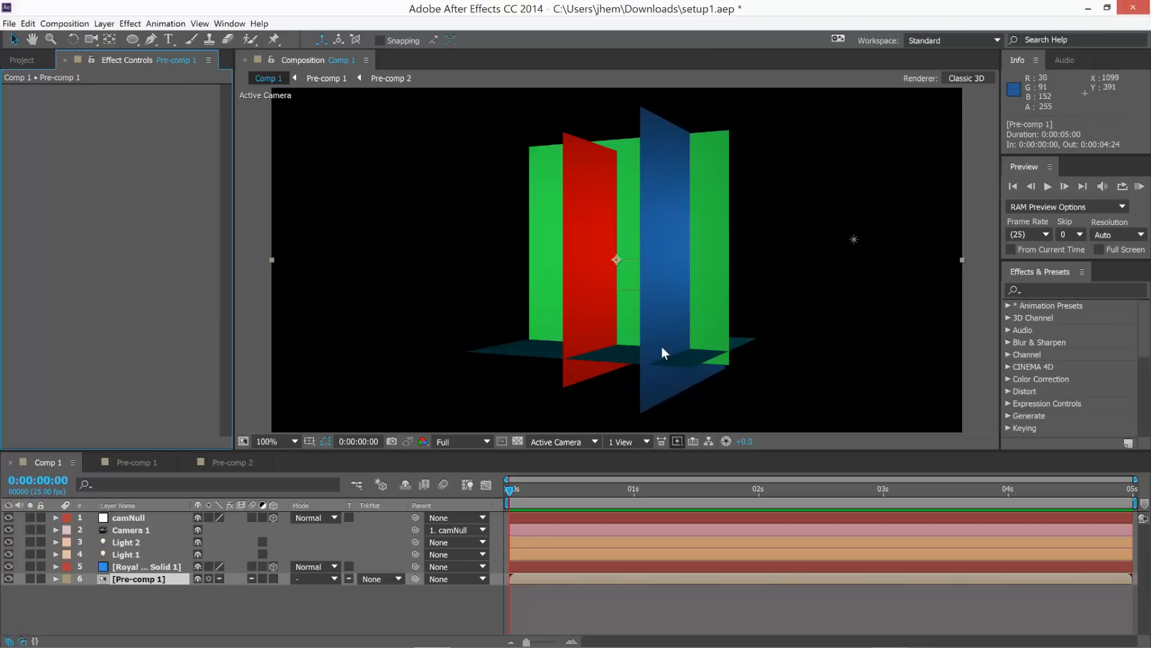
pyautogui.moveTo(171, 574)
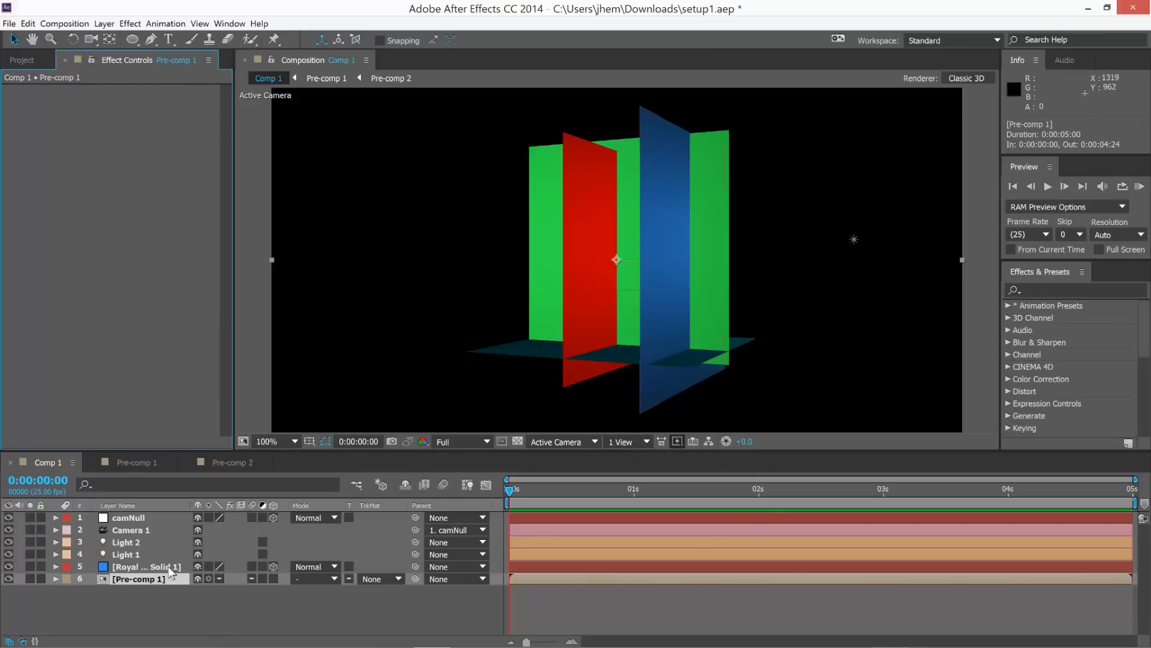